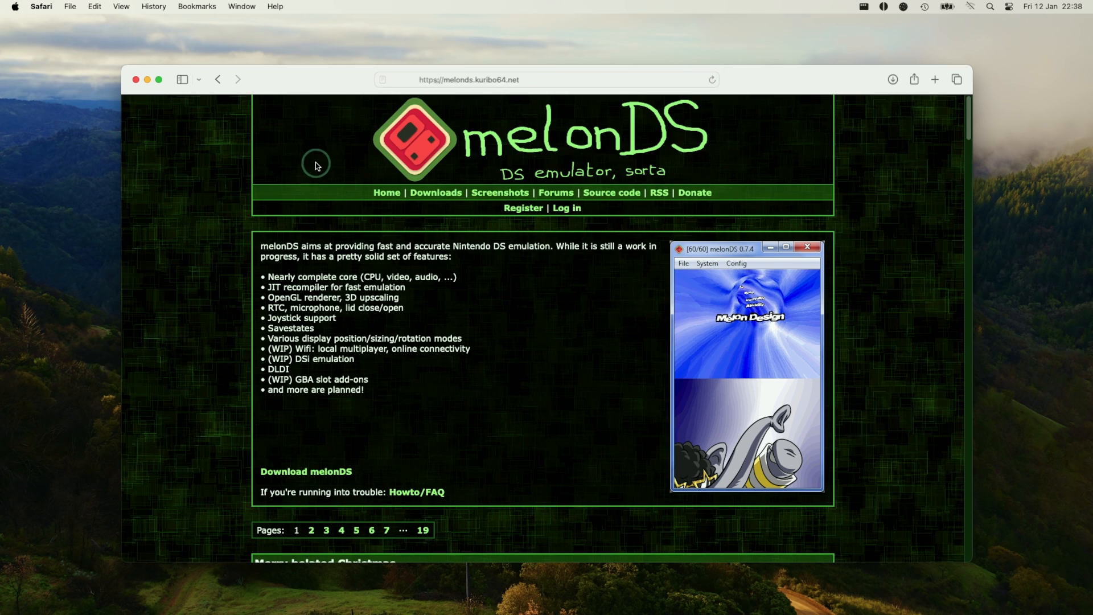
Download the melonDS 0.9.5 'macOS universal' build from the Downloads page and allow it
click(436, 193)
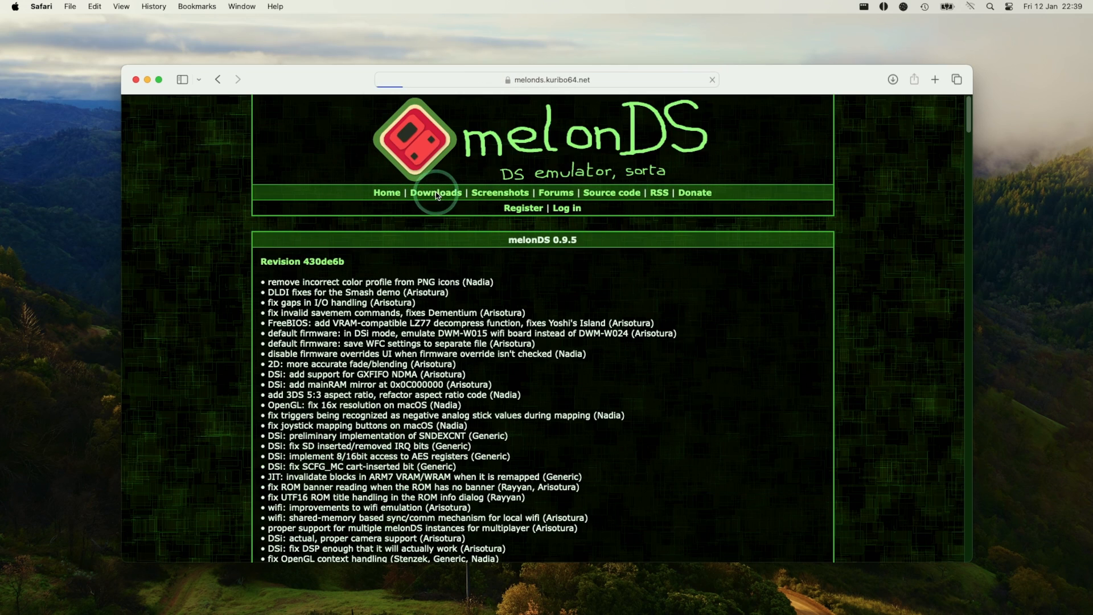
scroll(down, 3)
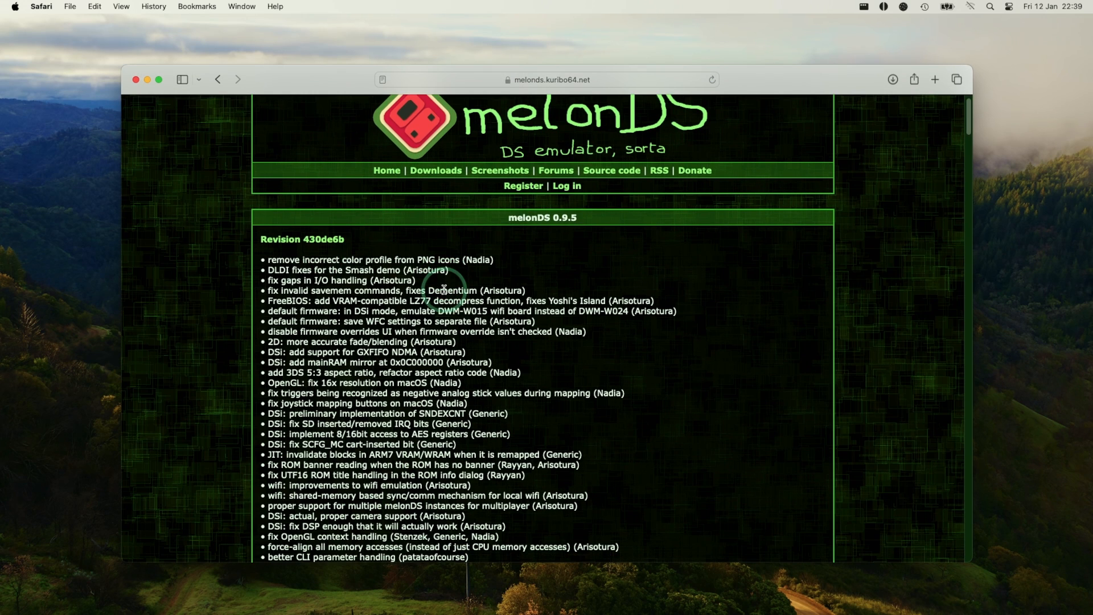
scroll(down, 3)
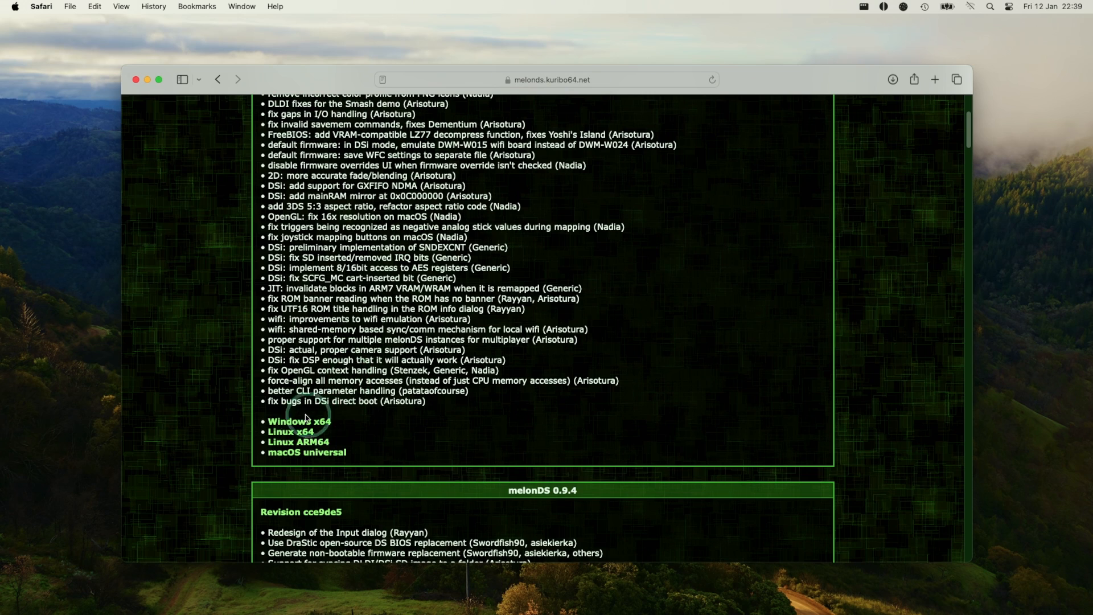
mouse_move(279, 458)
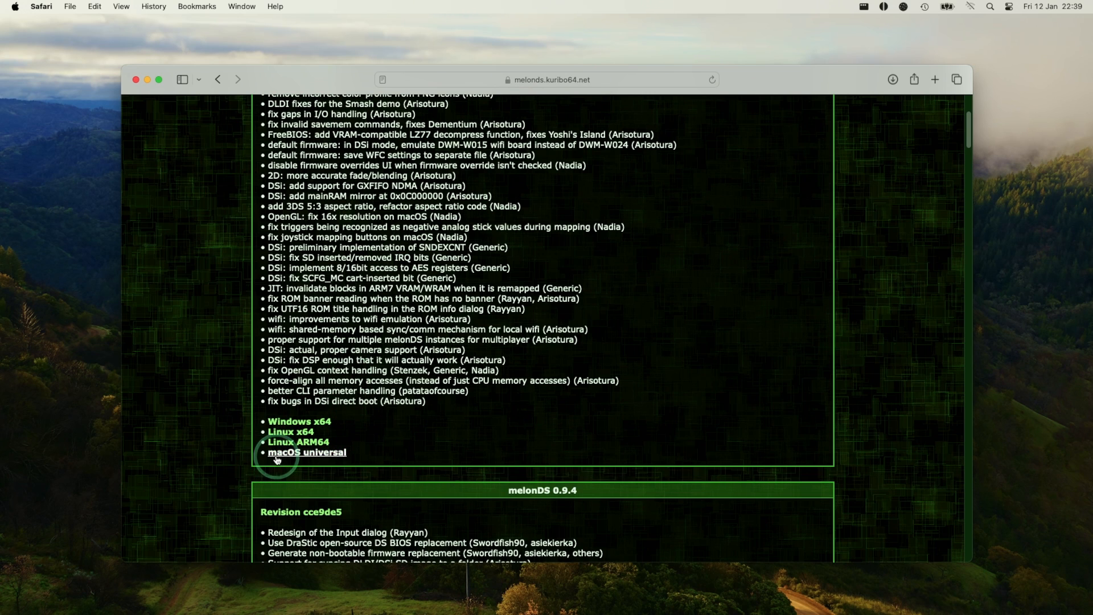
click(305, 453)
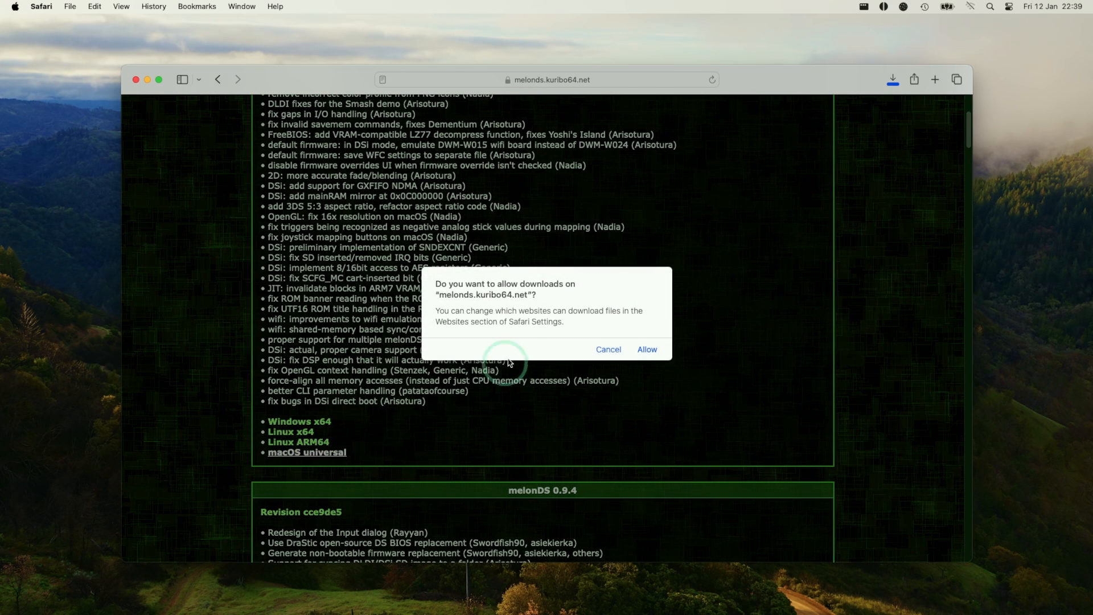
click(647, 349)
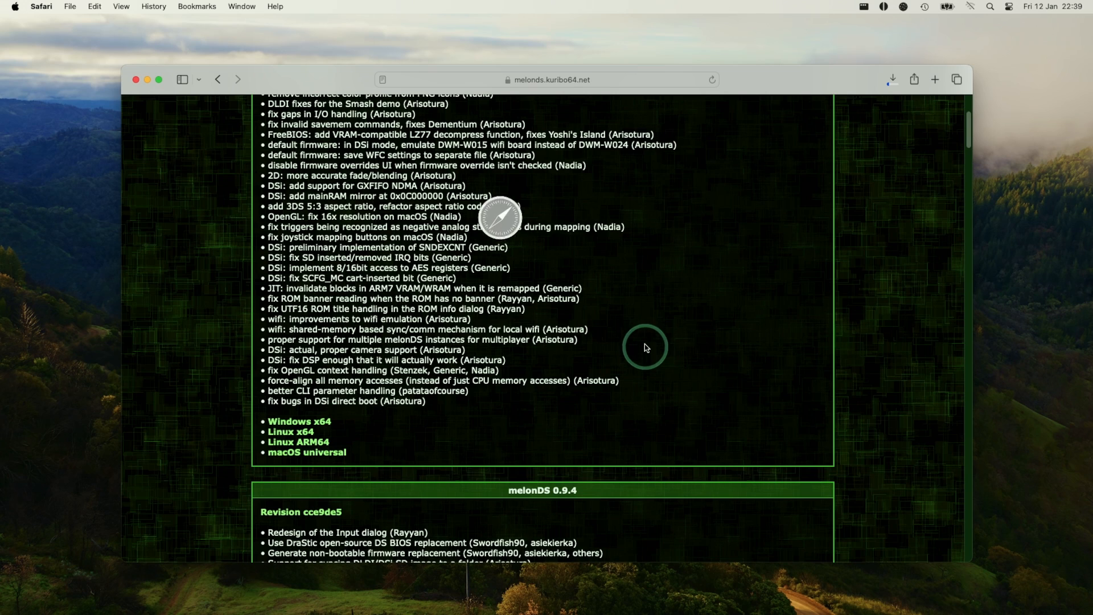
scroll(up, 3)
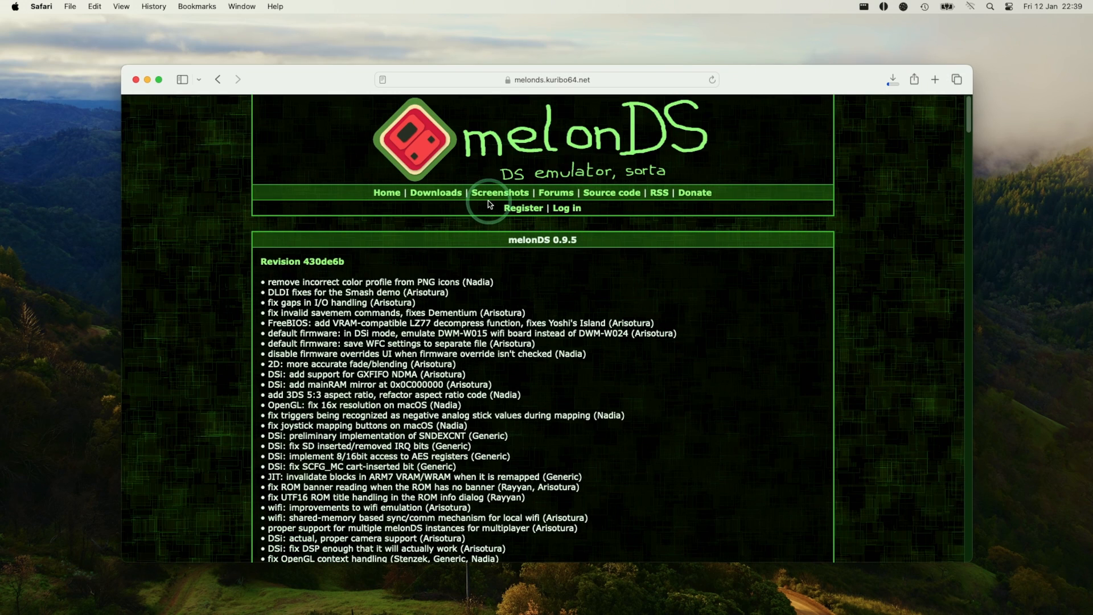
mouse_move(599, 198)
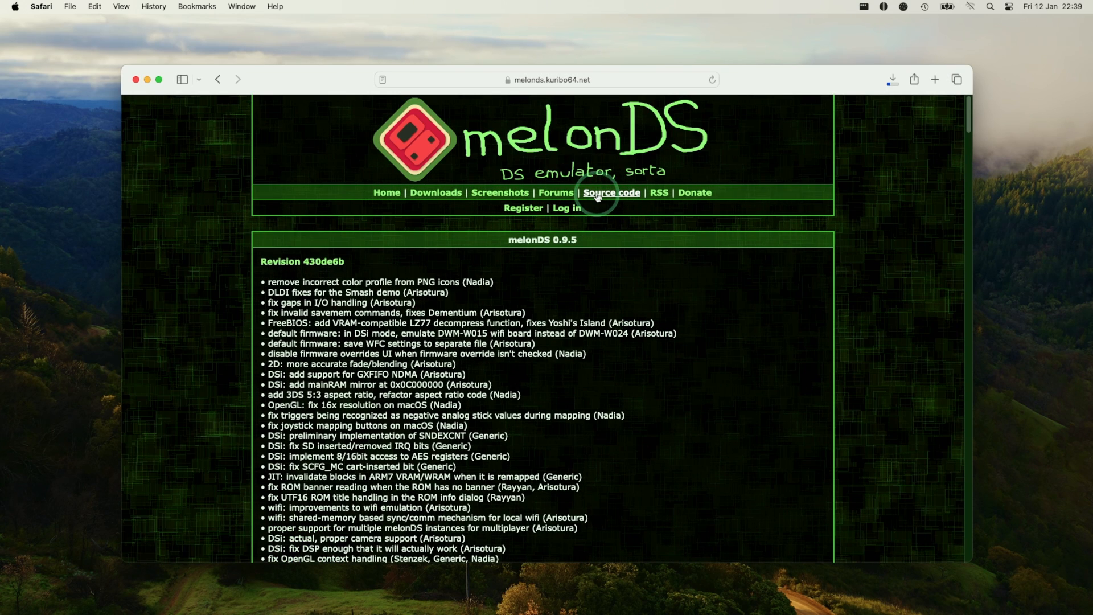
Browse the melonDS 0.9.5 GitHub release assets, including the macOS dmg, and check Safari's downloads
click(611, 192)
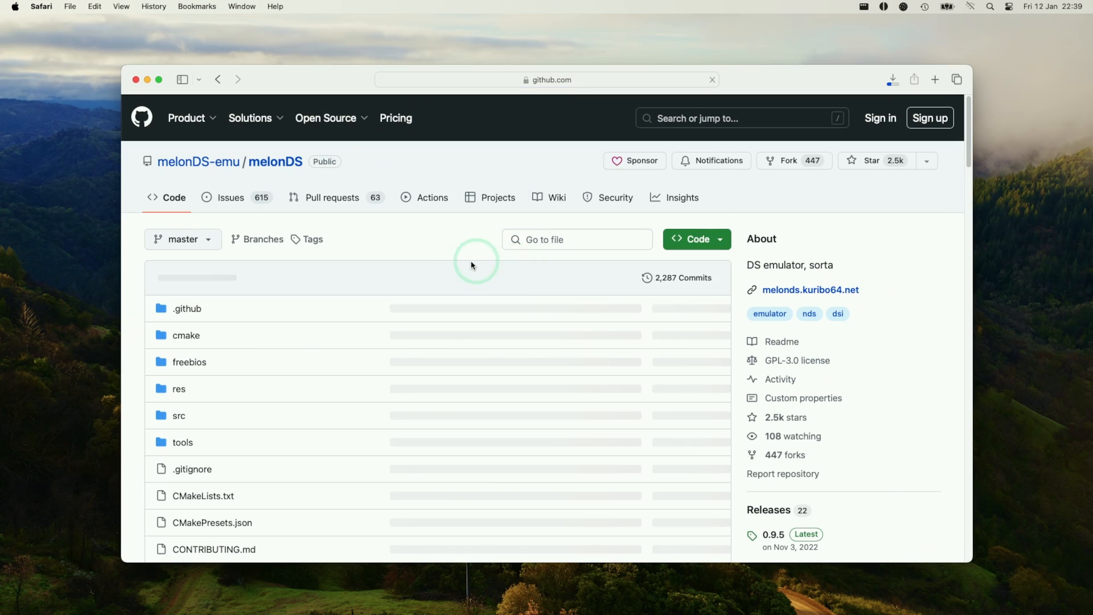
scroll(down, 3)
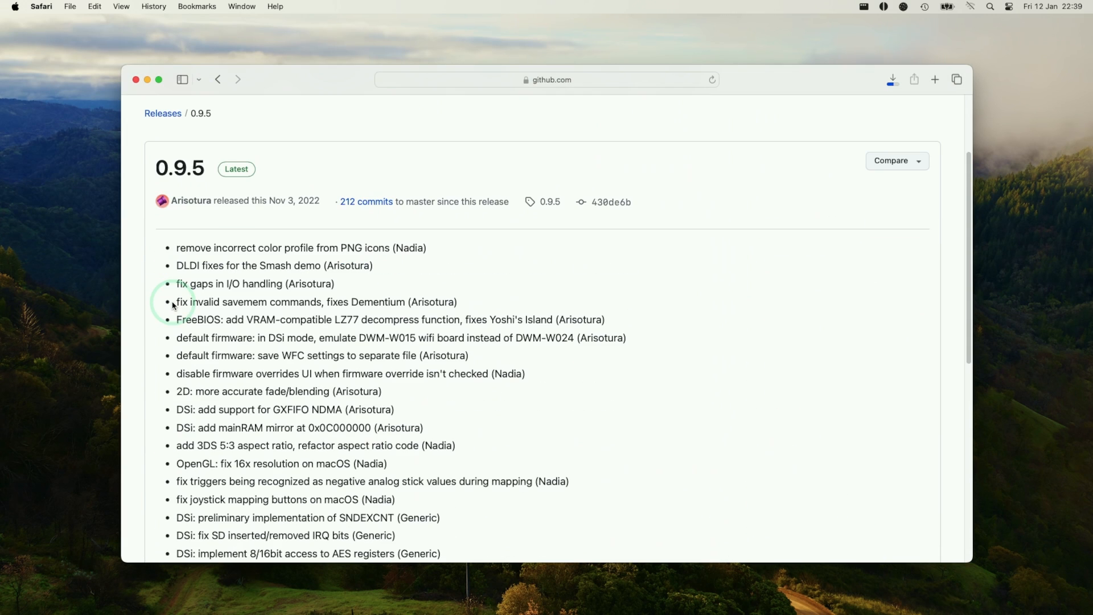
scroll(down, 3)
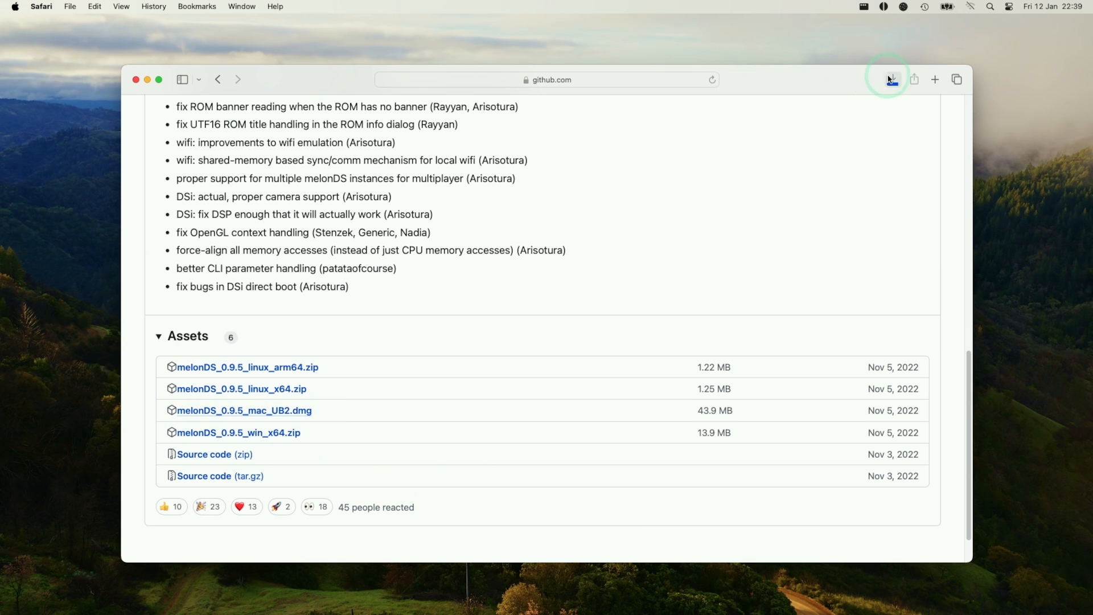
click(892, 79)
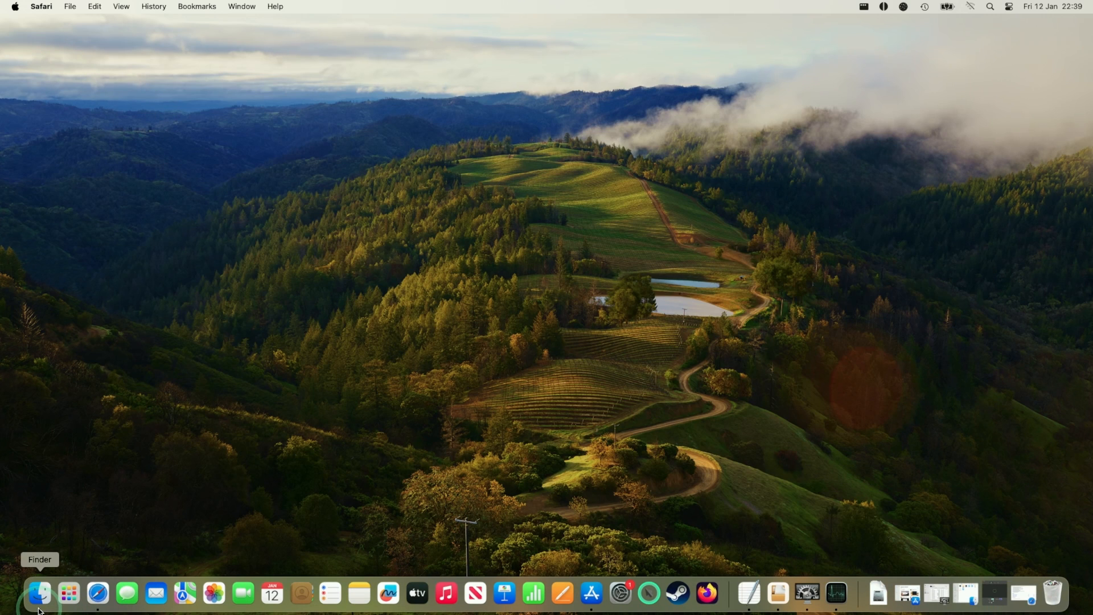
Mount melonDS_0.9.5_mac_UB2.dmg from Downloads in Finder, select melonDS, and close the image window
click(38, 594)
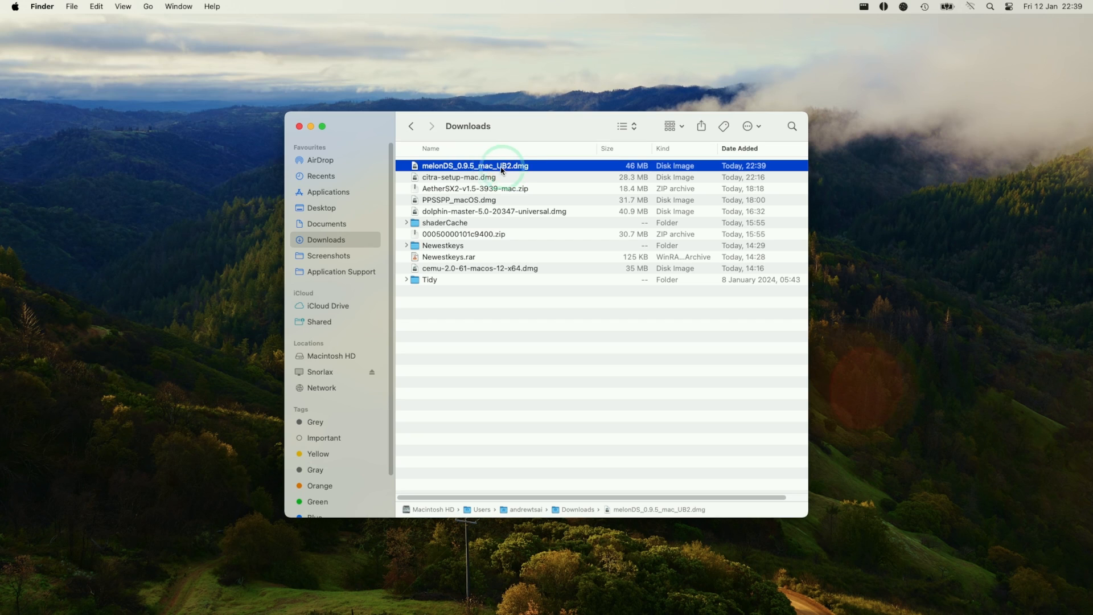
double_click(476, 165)
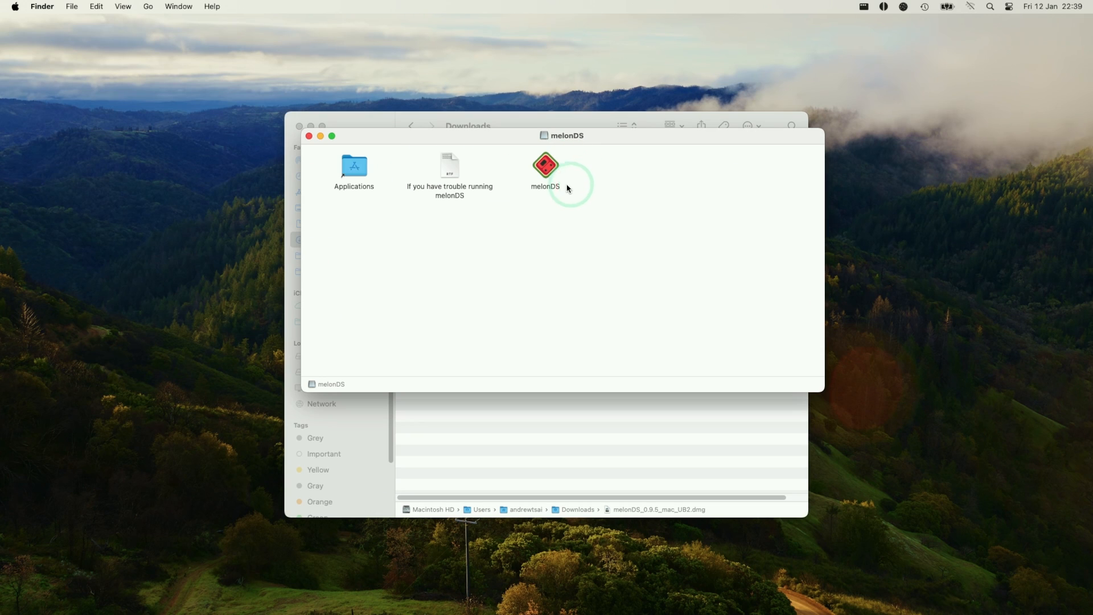
click(544, 165)
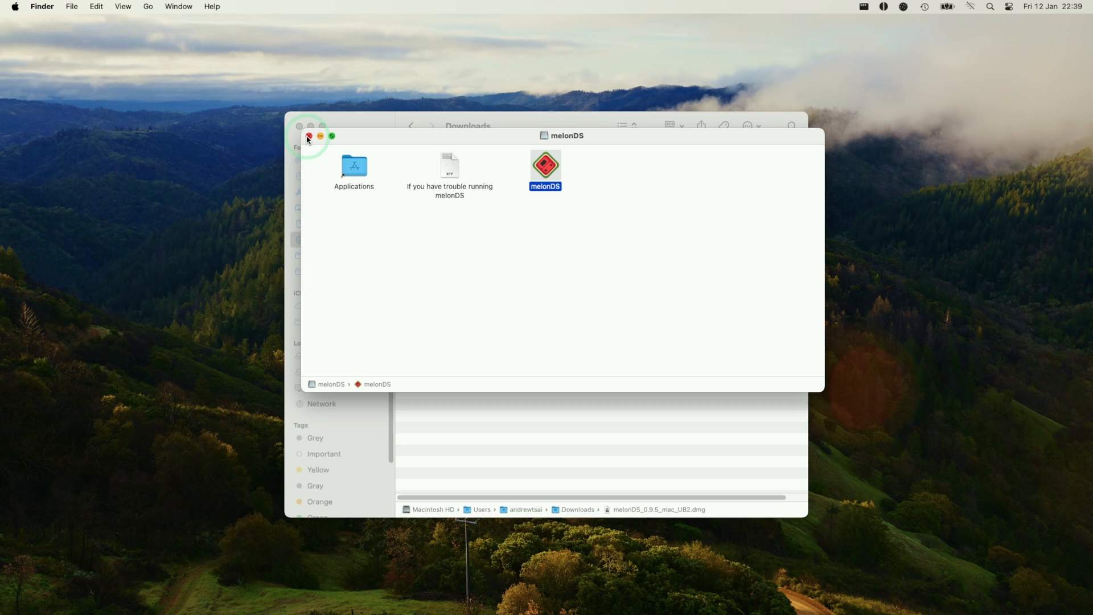
click(330, 192)
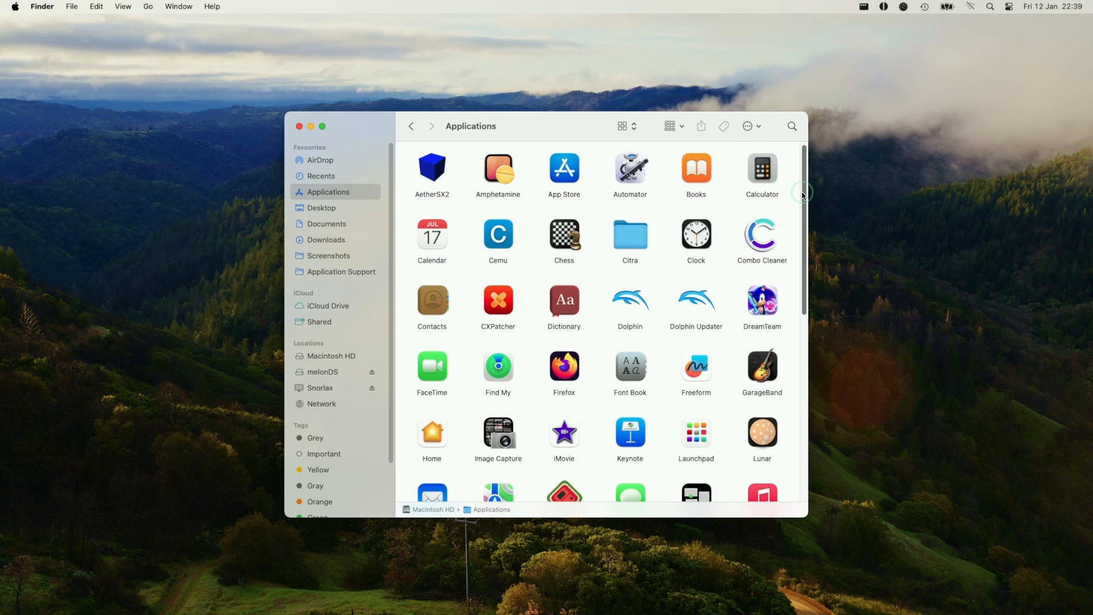
Launch melonDS via right-click Open, bypassing the unverified-developer warning
scroll(down, 3)
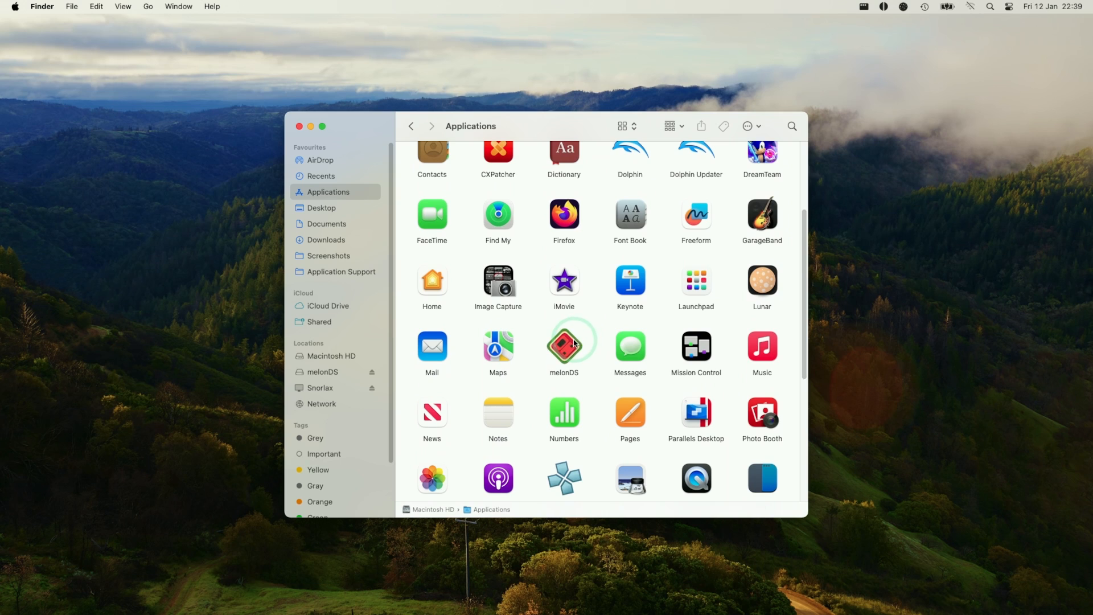
double_click(563, 343)
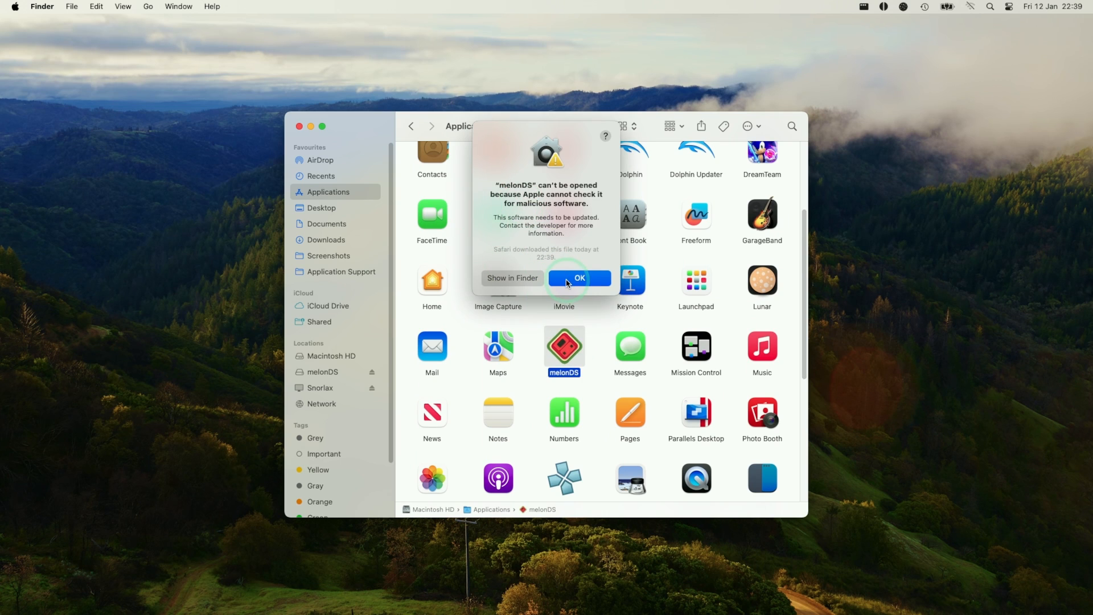
click(579, 277)
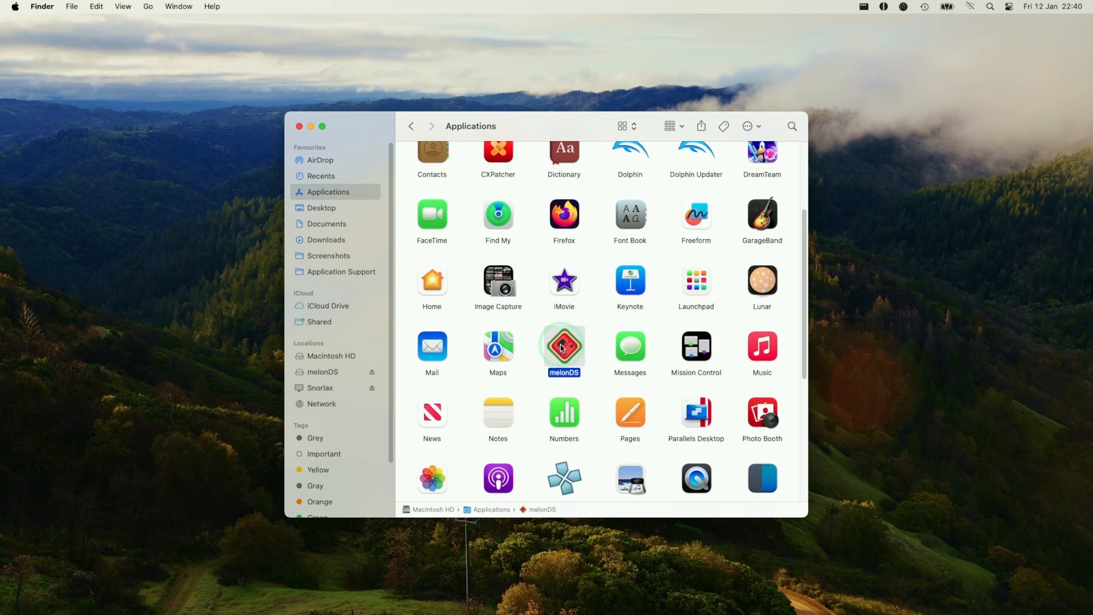
right_click(563, 347)
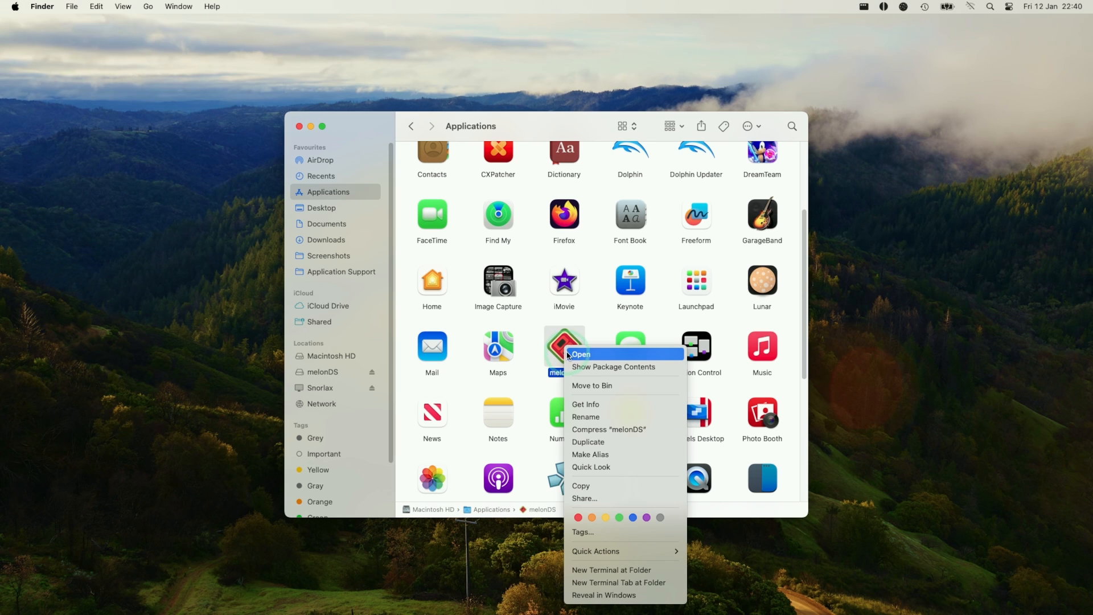
click(580, 354)
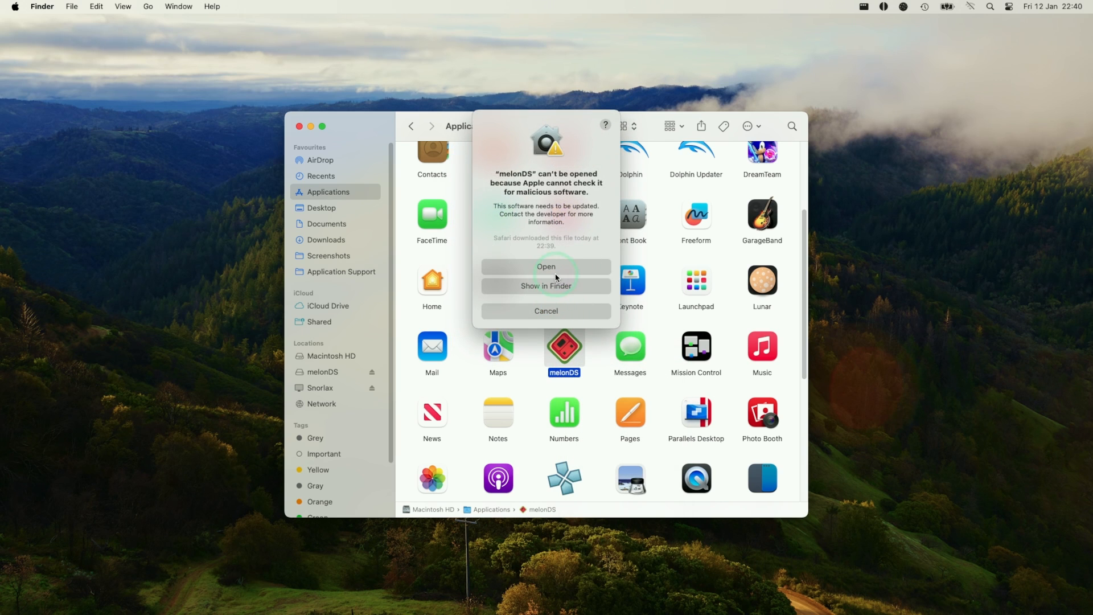
click(546, 266)
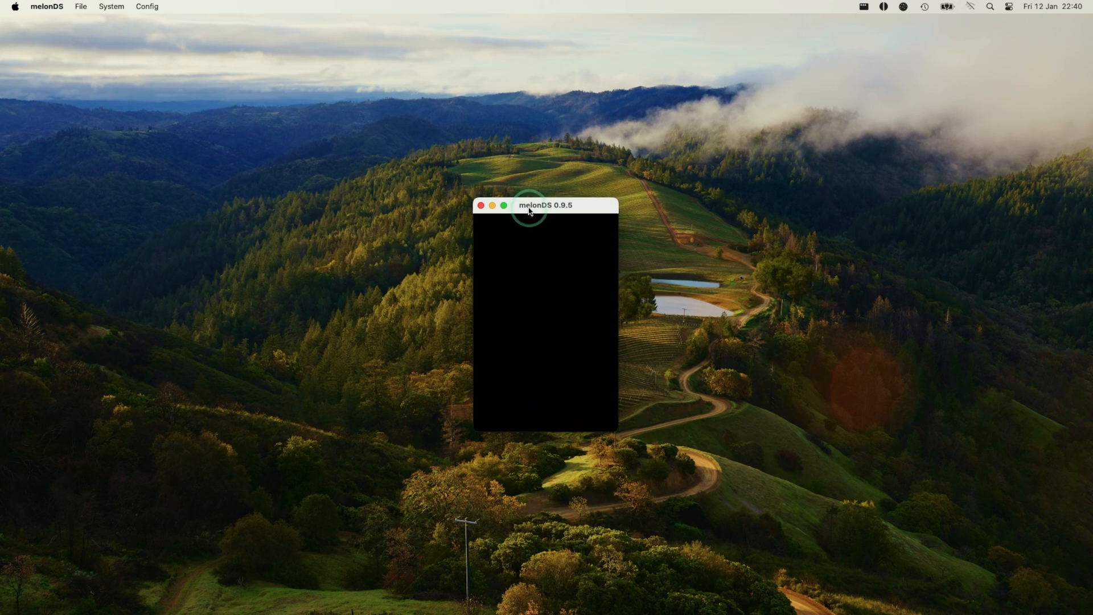
mouse_move(62, 18)
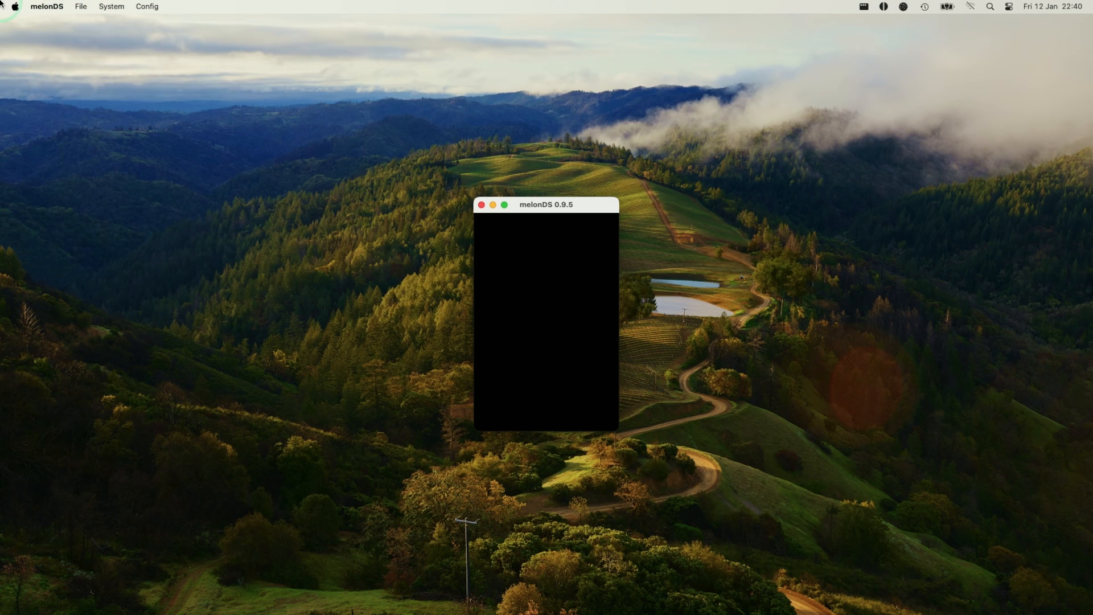
Open Settings… from the melonDS menu
click(46, 7)
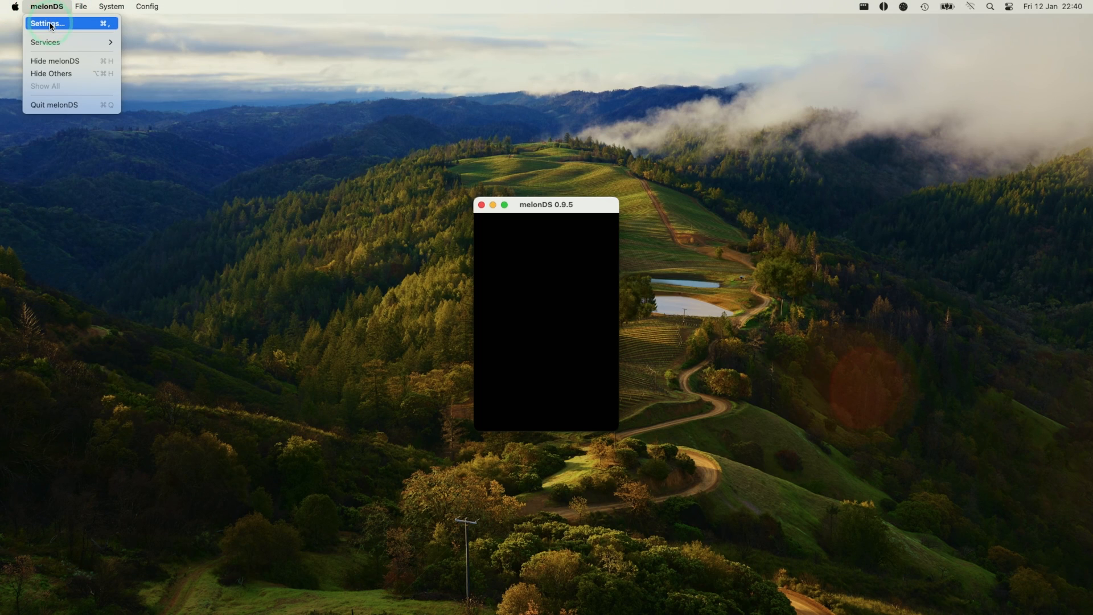
click(47, 23)
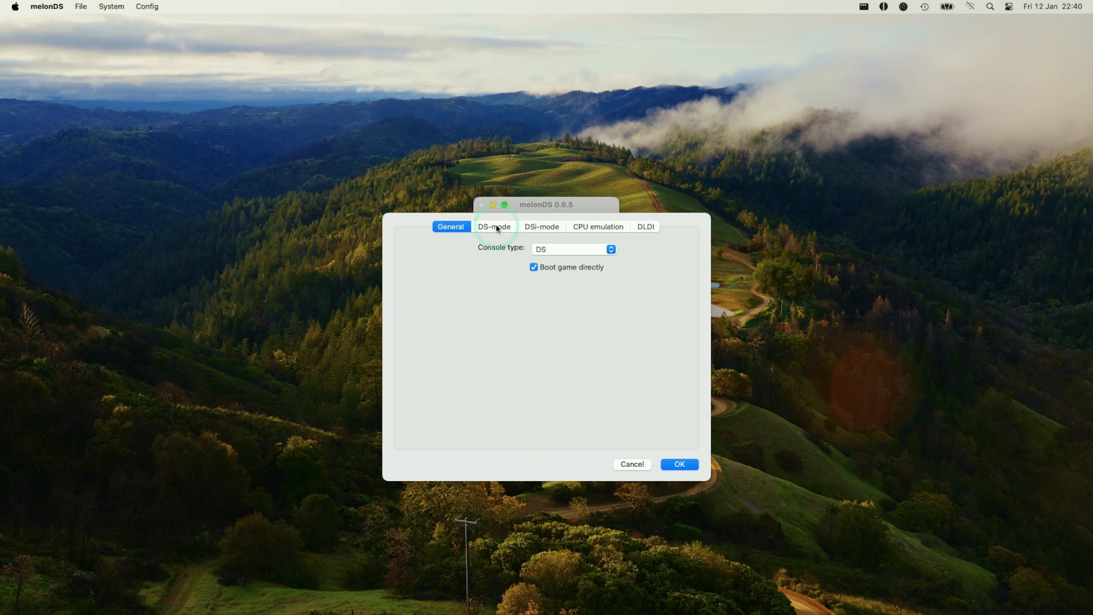
On the DS-mode tab, tick 'Use external BIOS/firmware files' and browse for the ARM9 BIOS
click(494, 226)
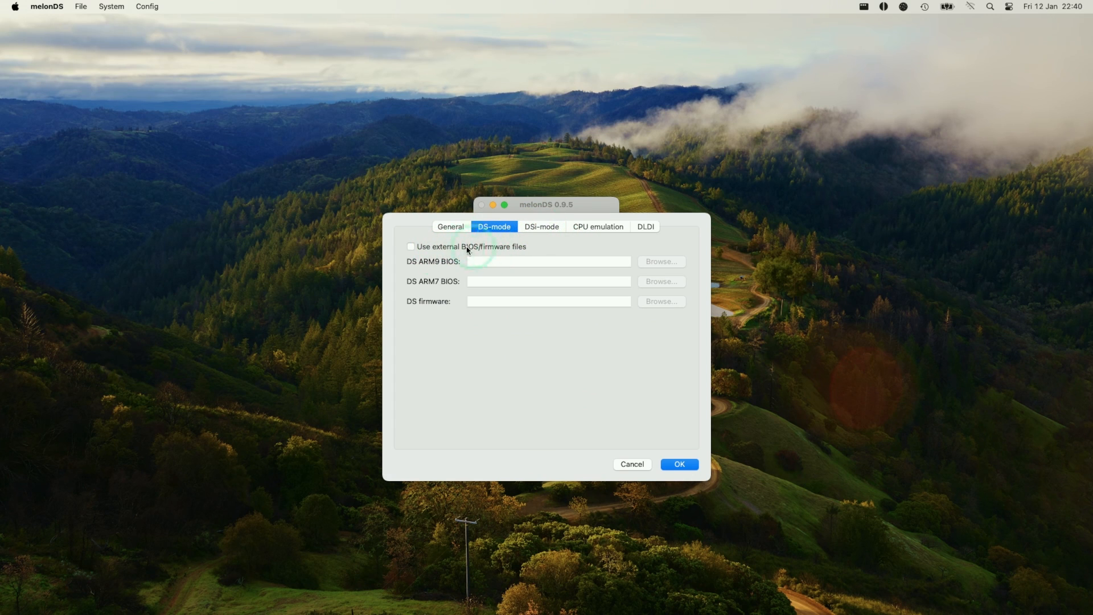
mouse_move(432, 267)
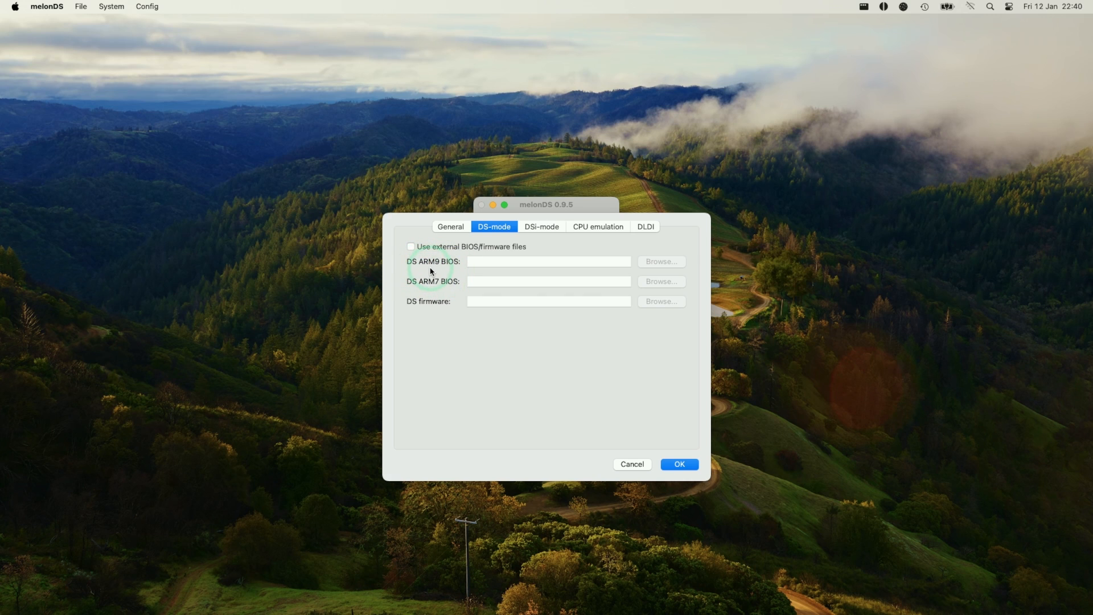
mouse_move(443, 273)
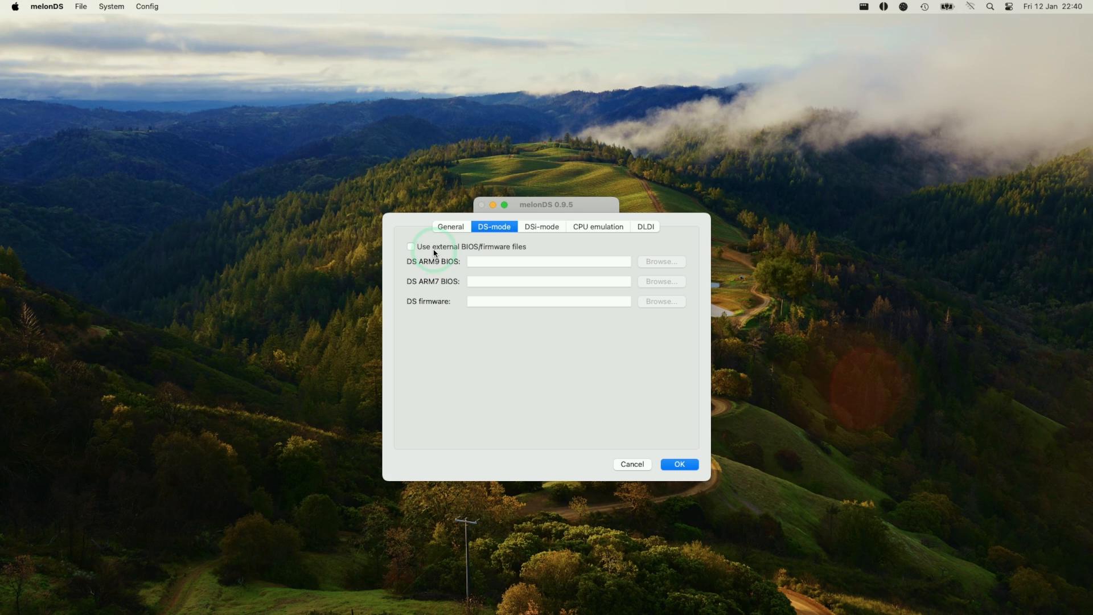
click(410, 247)
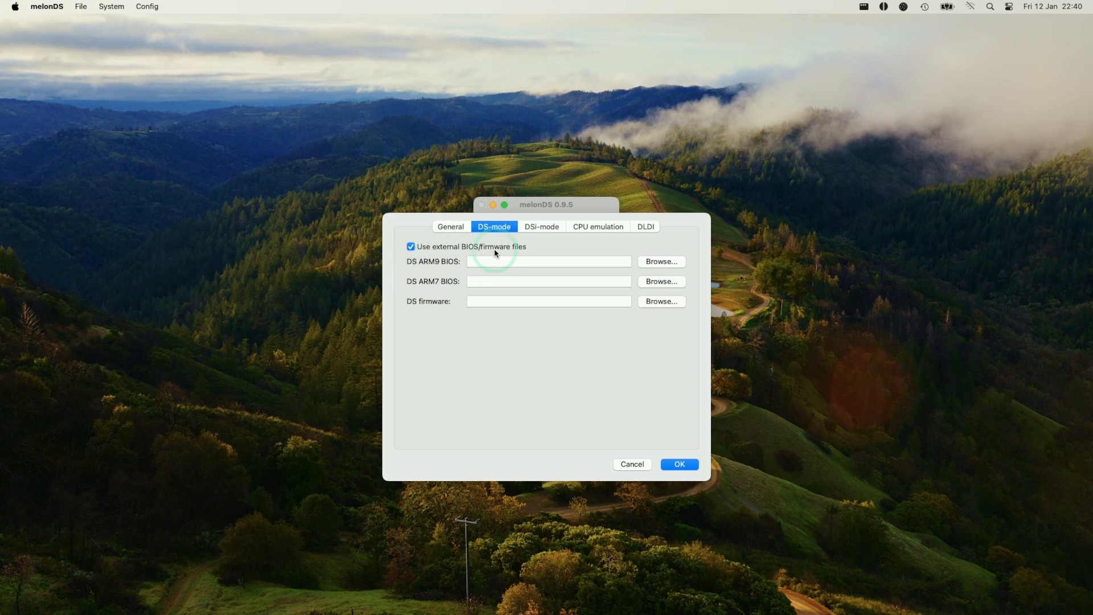
mouse_move(434, 279)
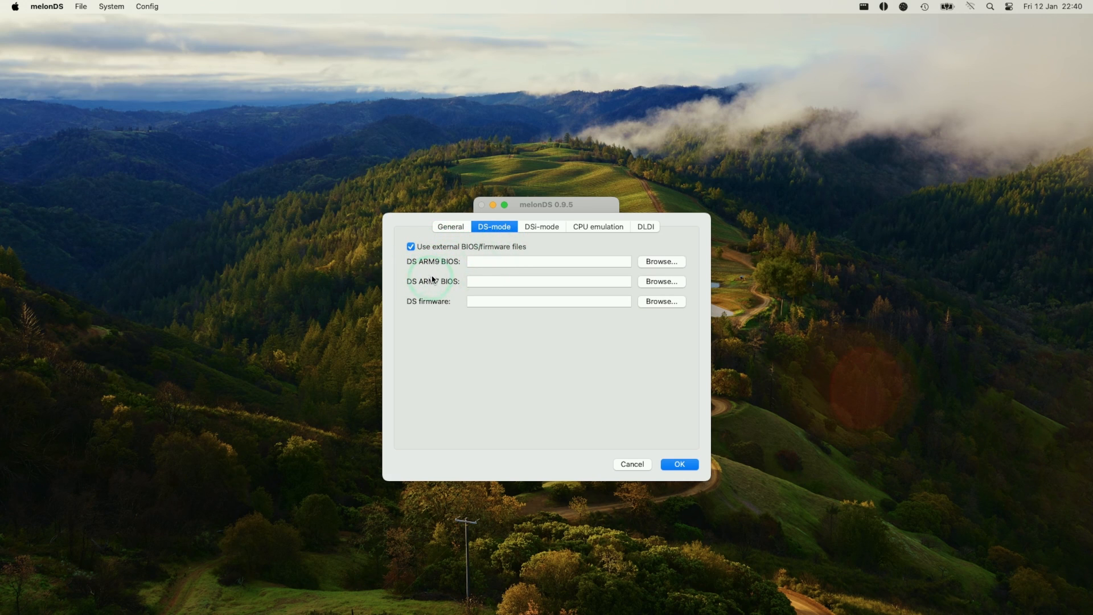
click(661, 261)
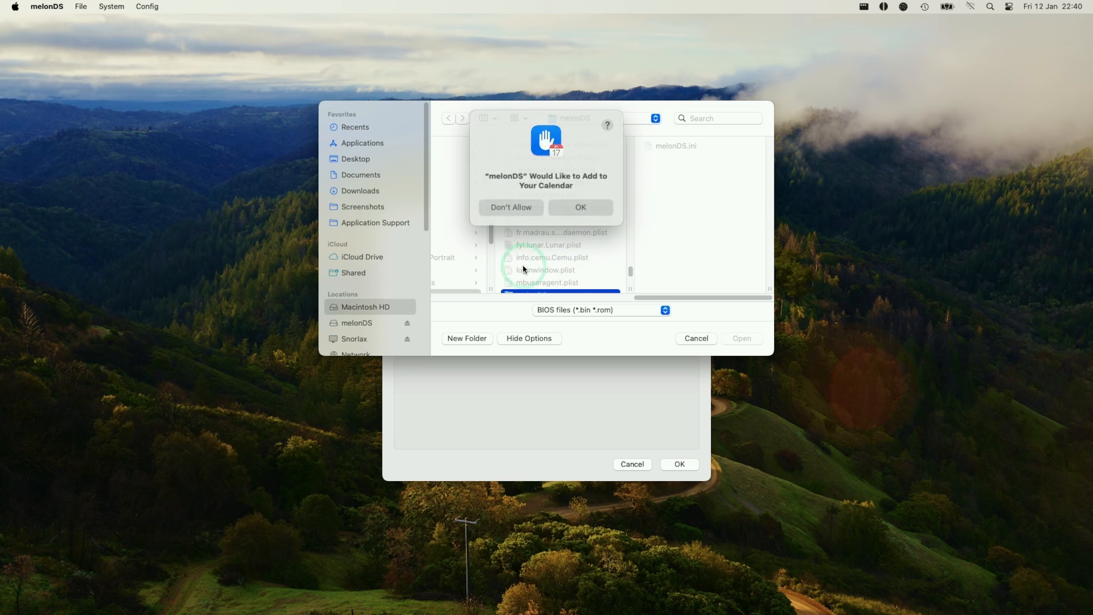
Dismiss the calendar prompt and link bios9.bin, bios7.bin and firmware.bin from the system folder
click(510, 207)
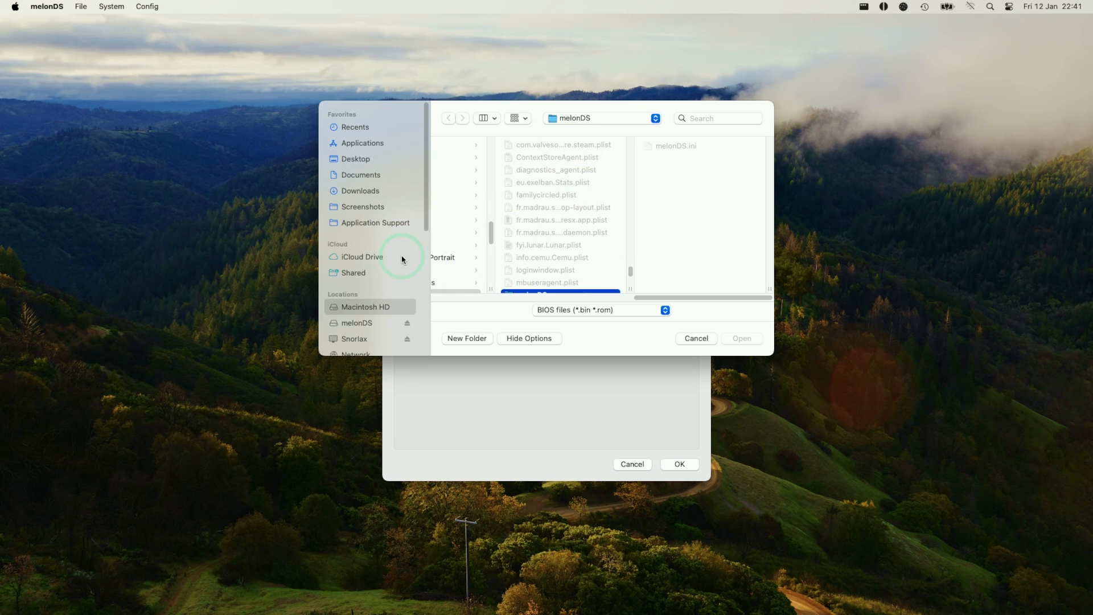
click(355, 339)
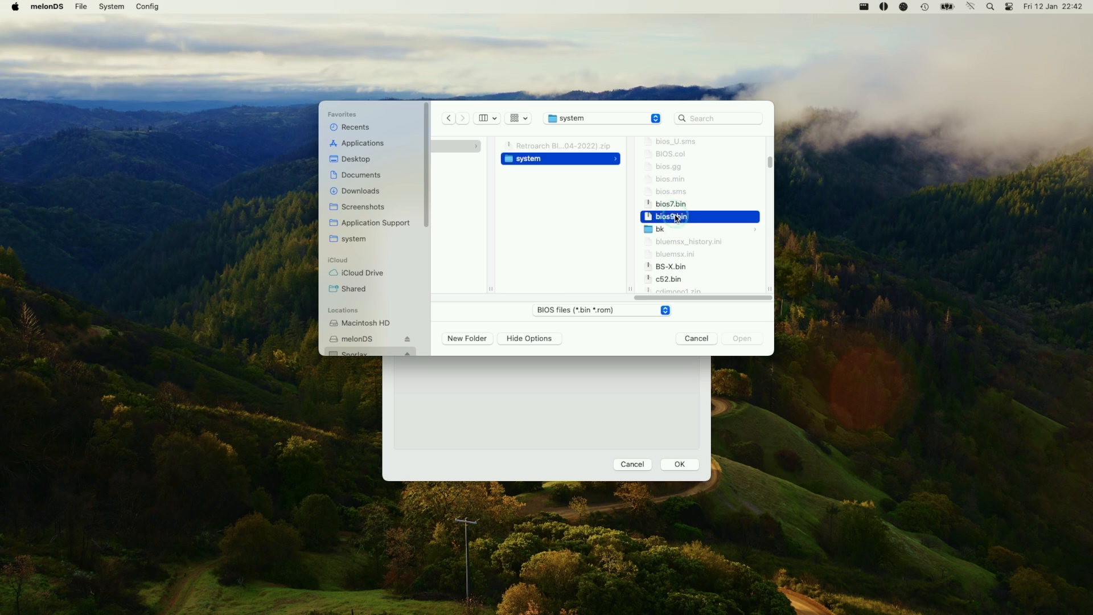
click(742, 339)
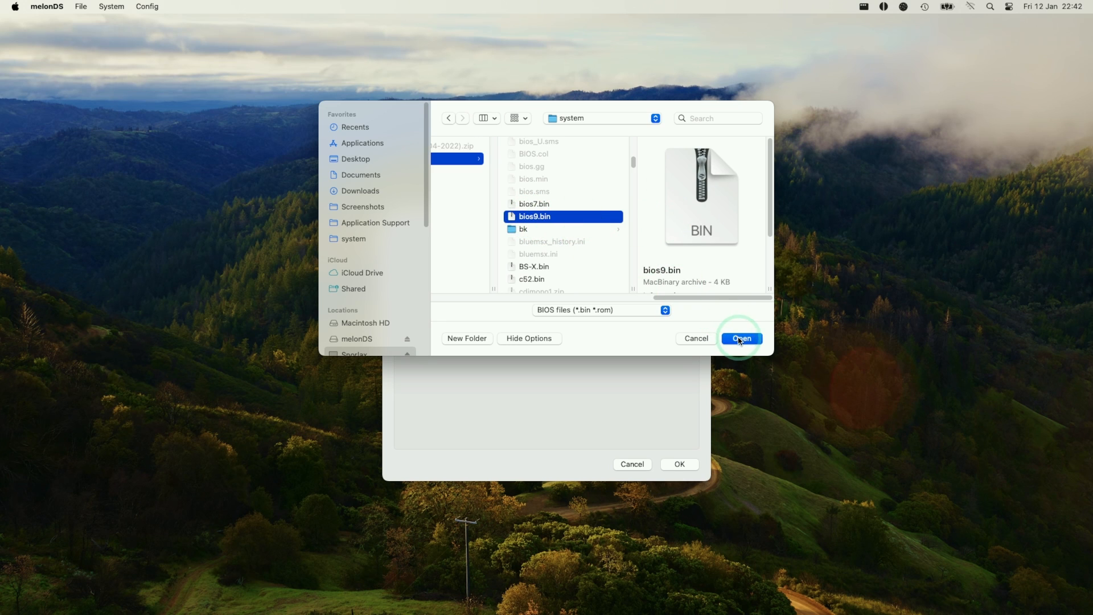
click(742, 338)
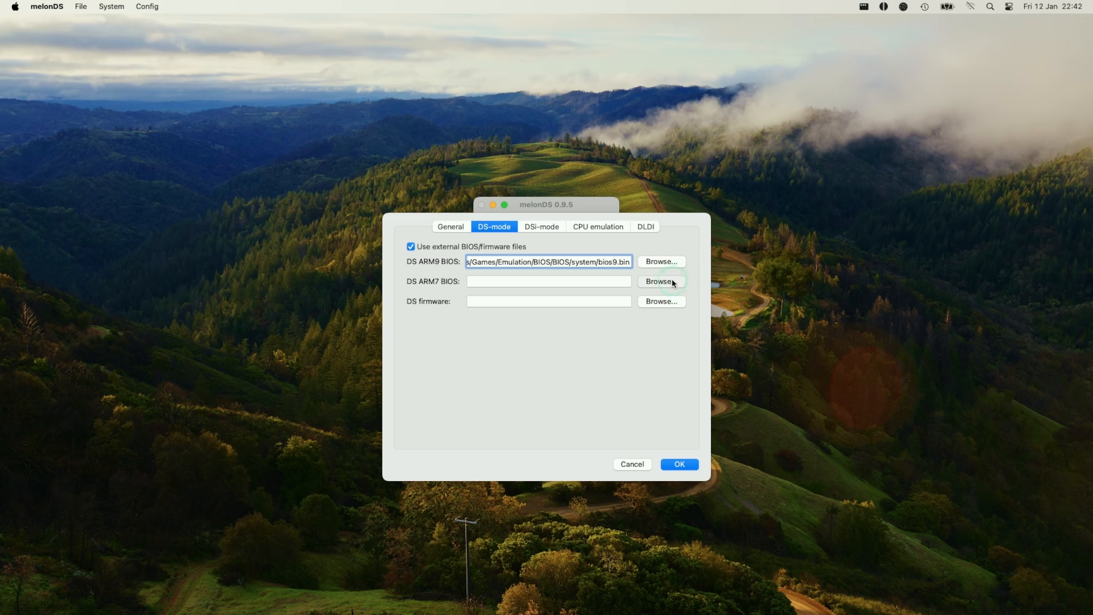
click(661, 281)
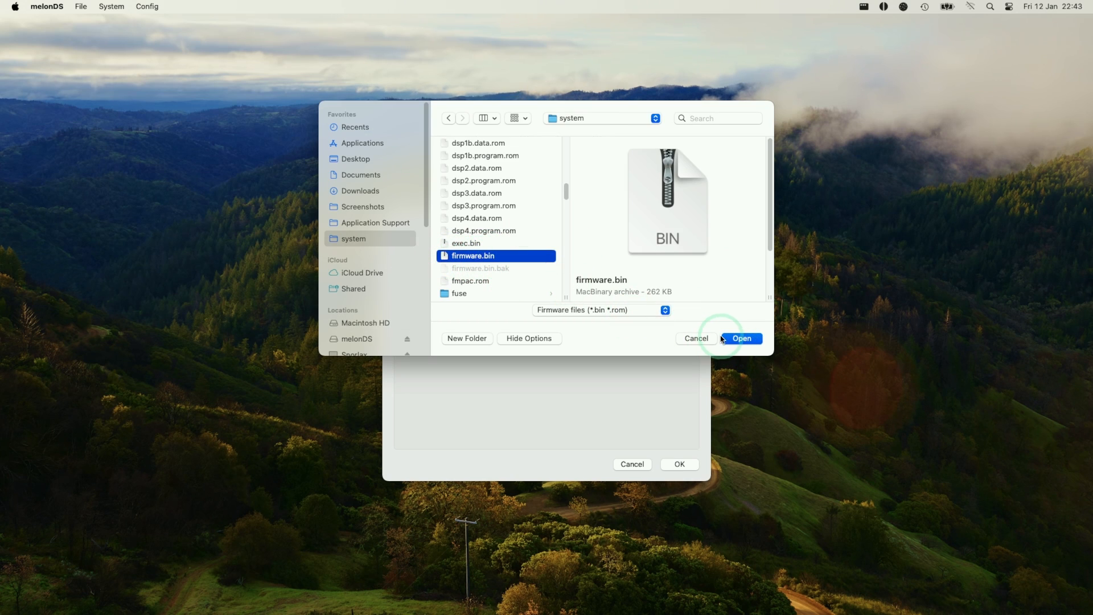
click(742, 339)
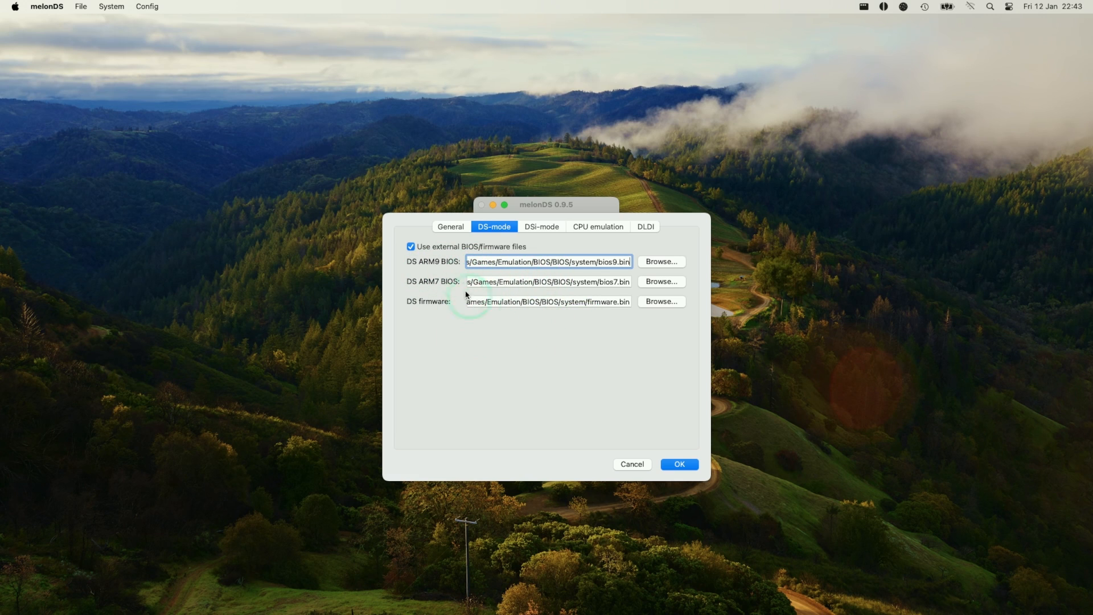
Review the DSi-mode, CPU emulation and General tabs, then save the settings
click(541, 226)
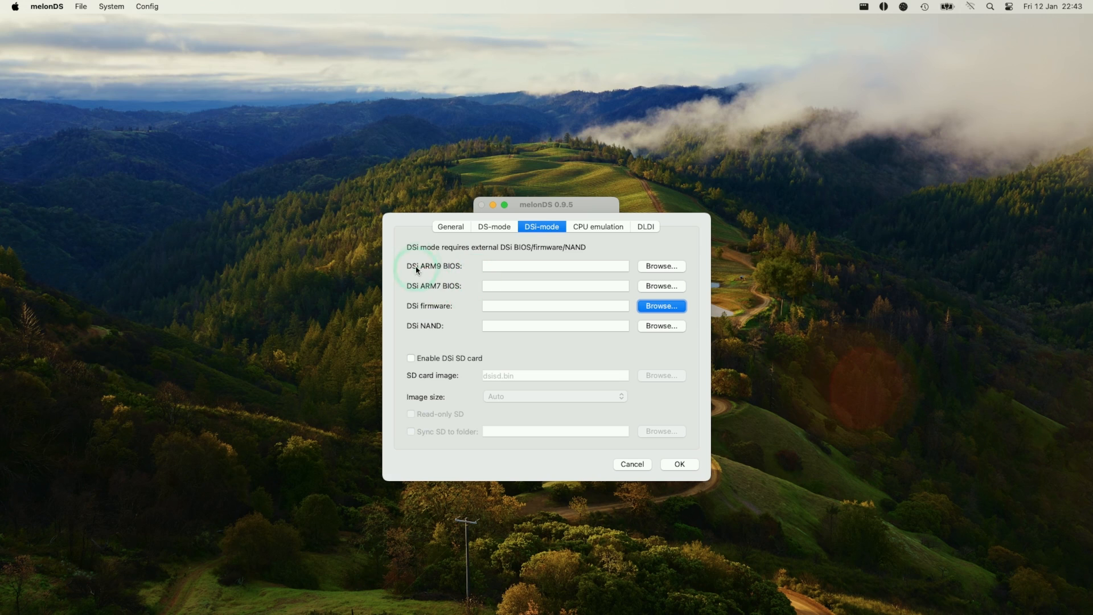
mouse_move(404, 292)
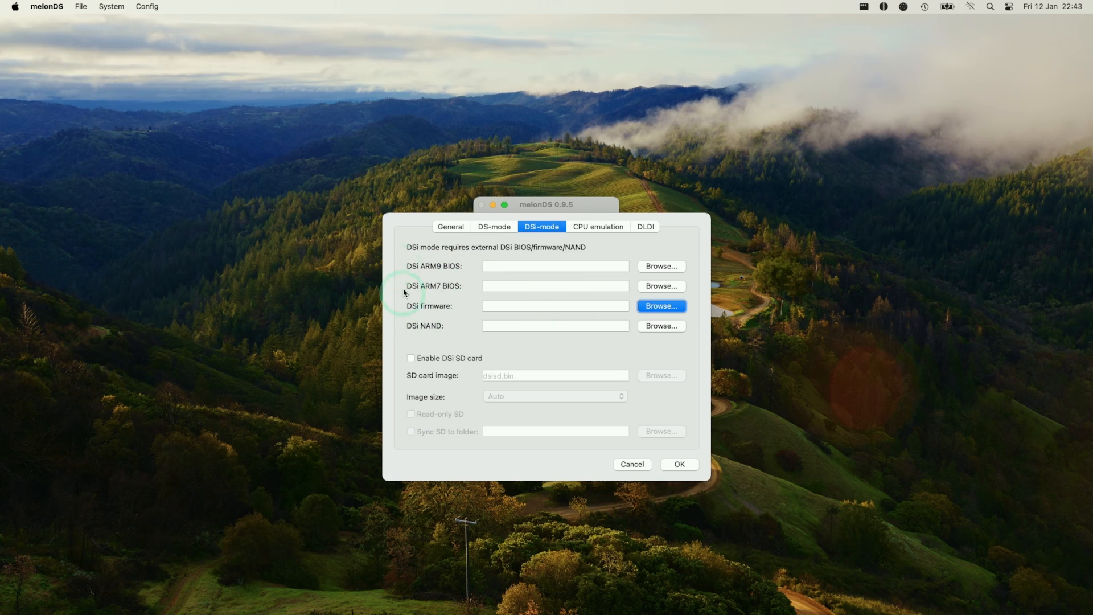
click(598, 226)
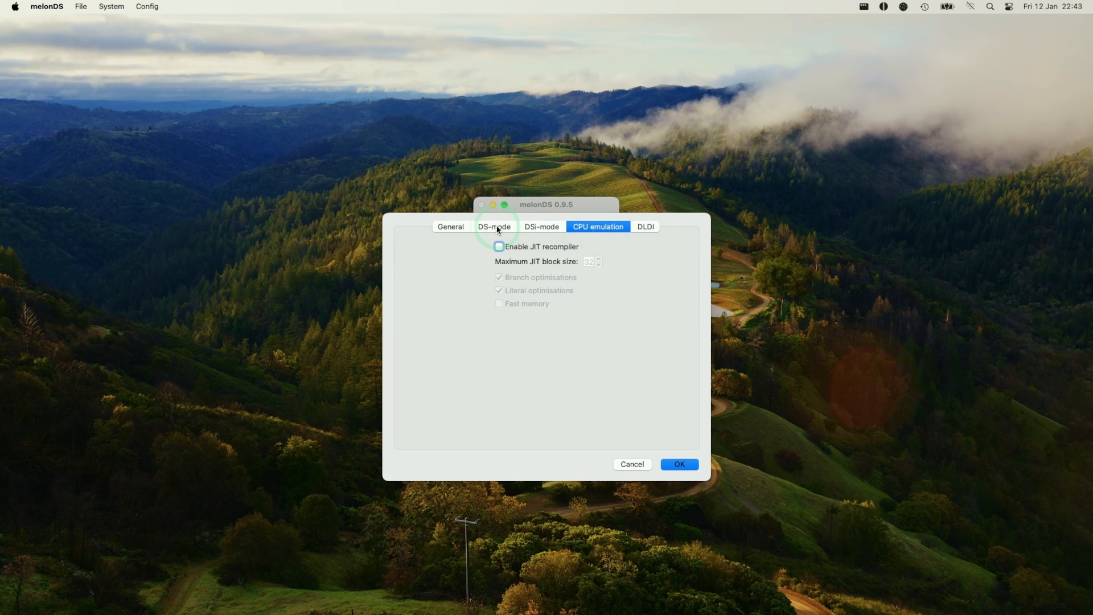
click(451, 226)
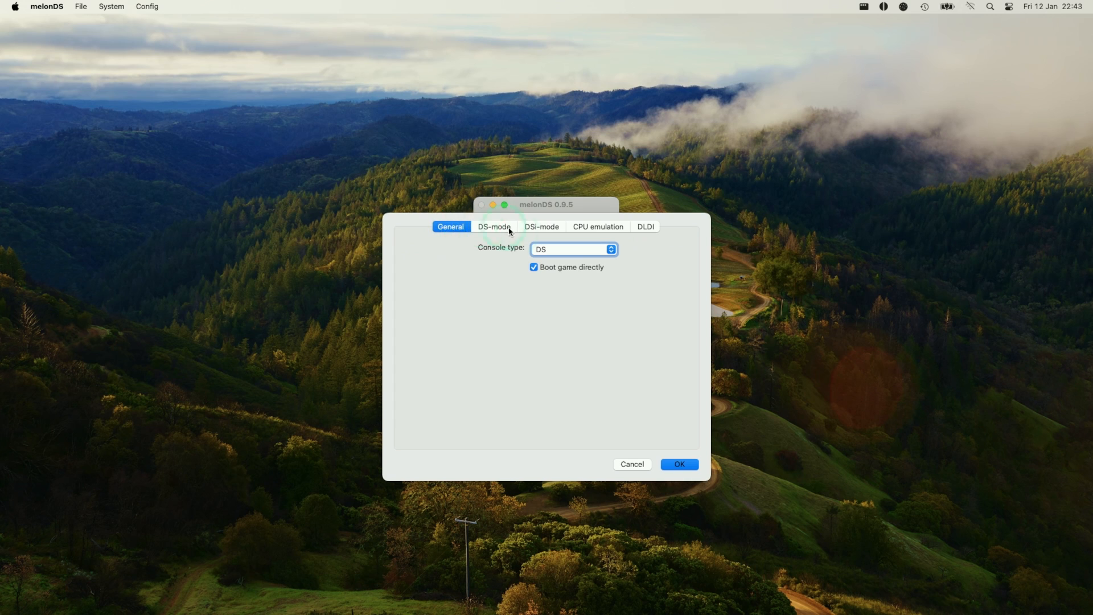
click(679, 464)
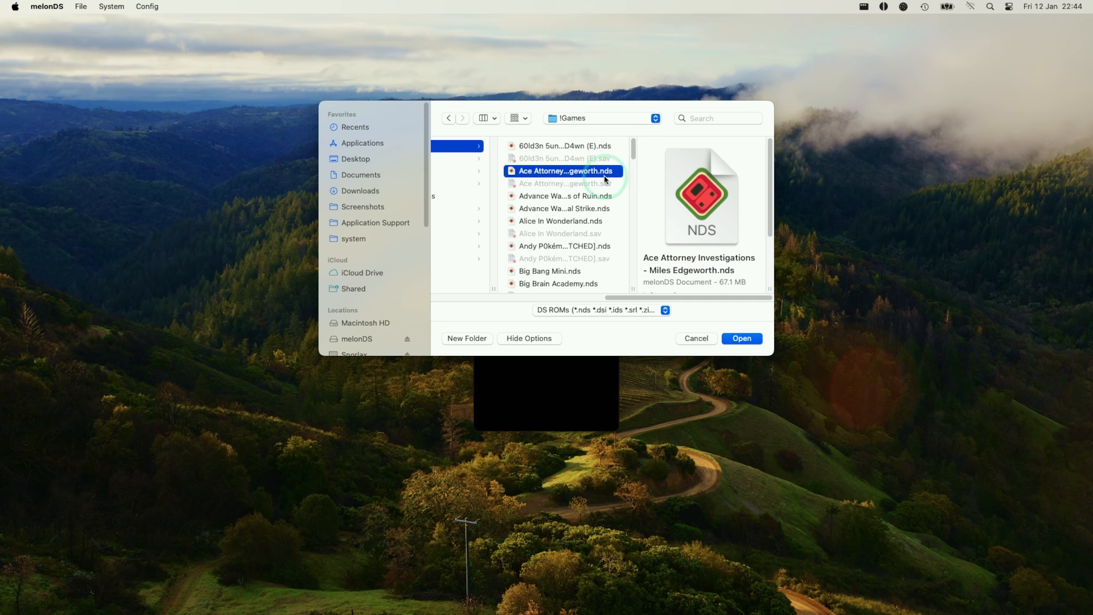
Open New Super Mario Bros.nds and grant melonDS microphone access
scroll(down, 3)
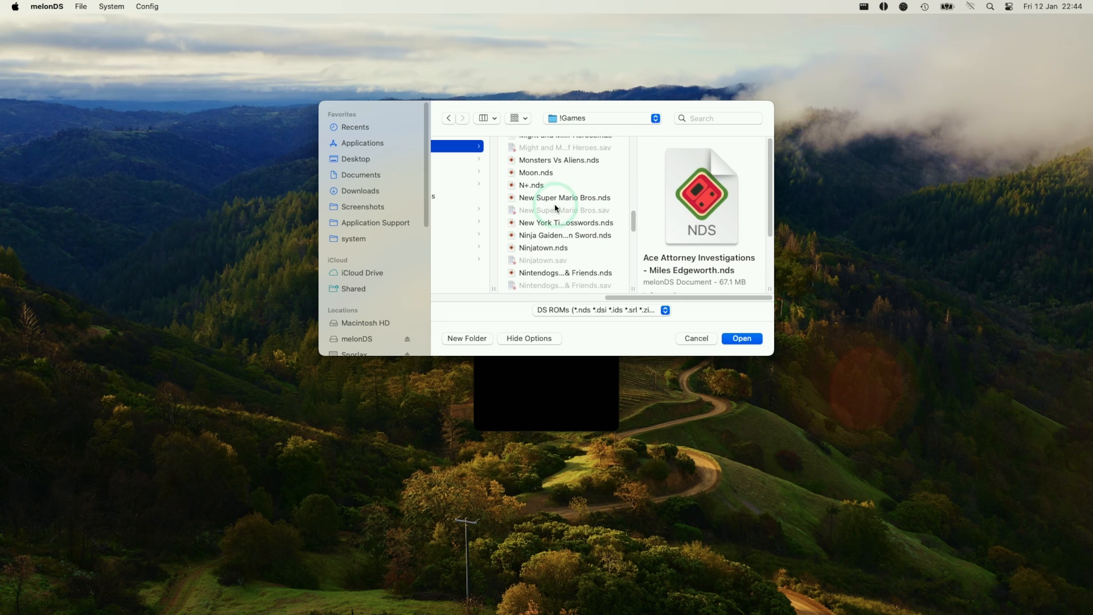
click(565, 197)
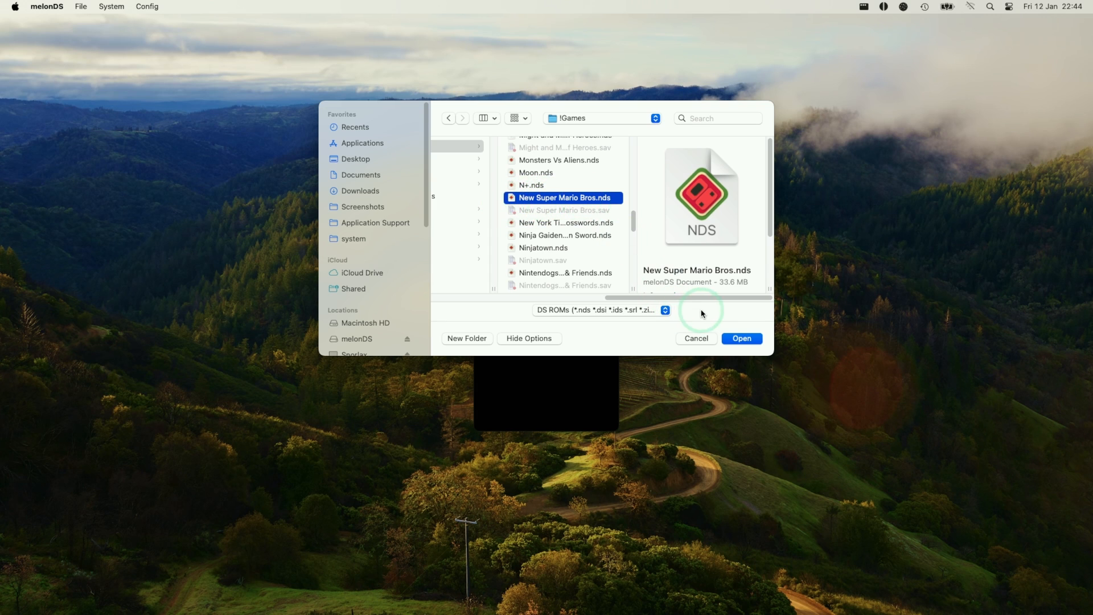
click(742, 338)
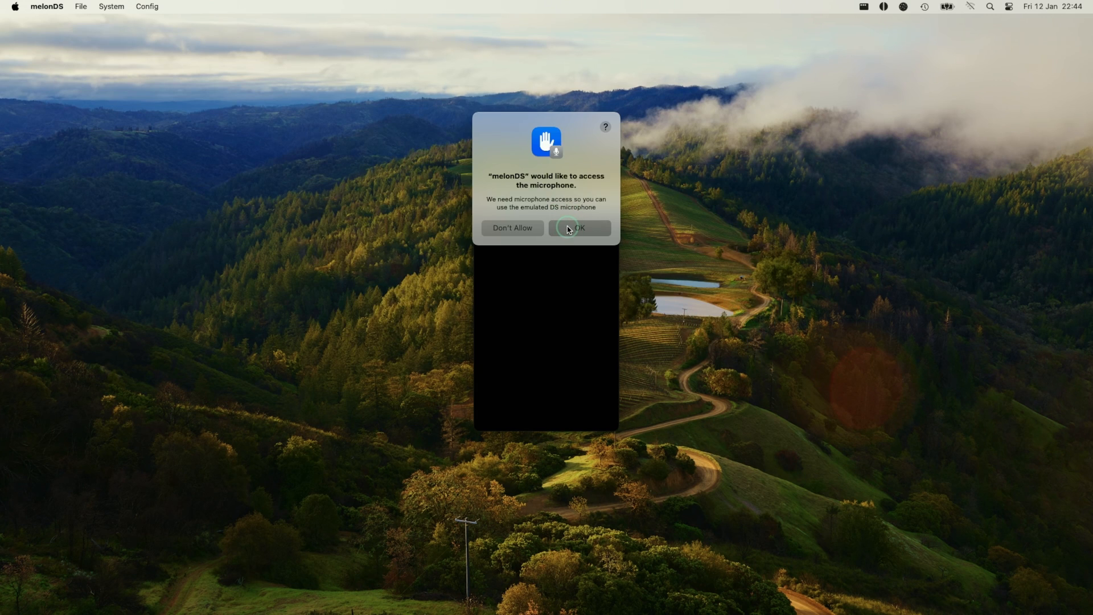
click(581, 228)
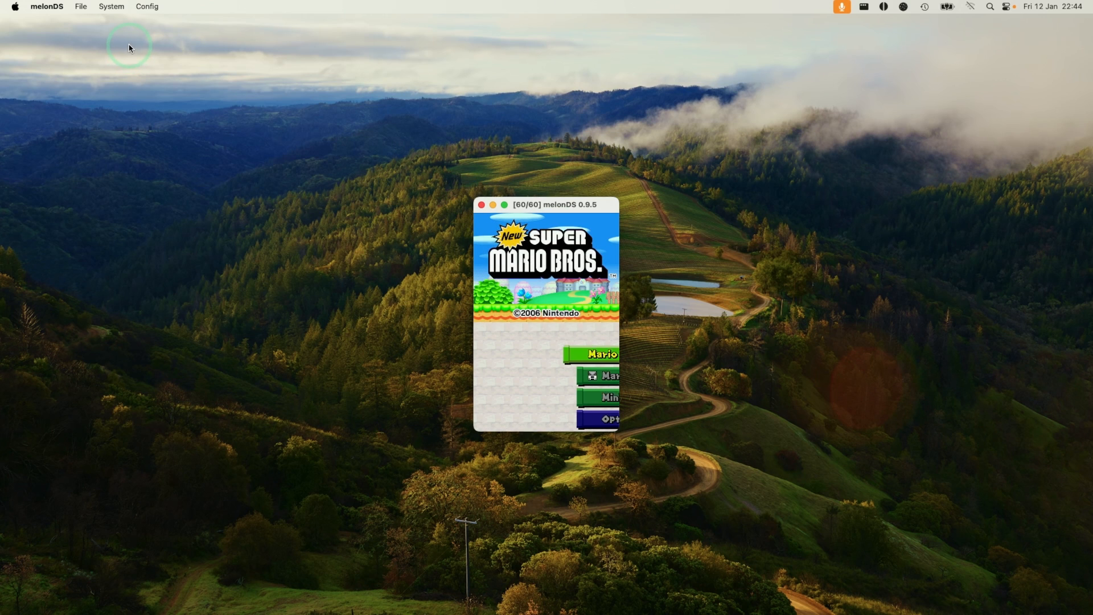
Open Config > Input and hotkeys for the PS5 Controller, then launch System Settings
click(147, 6)
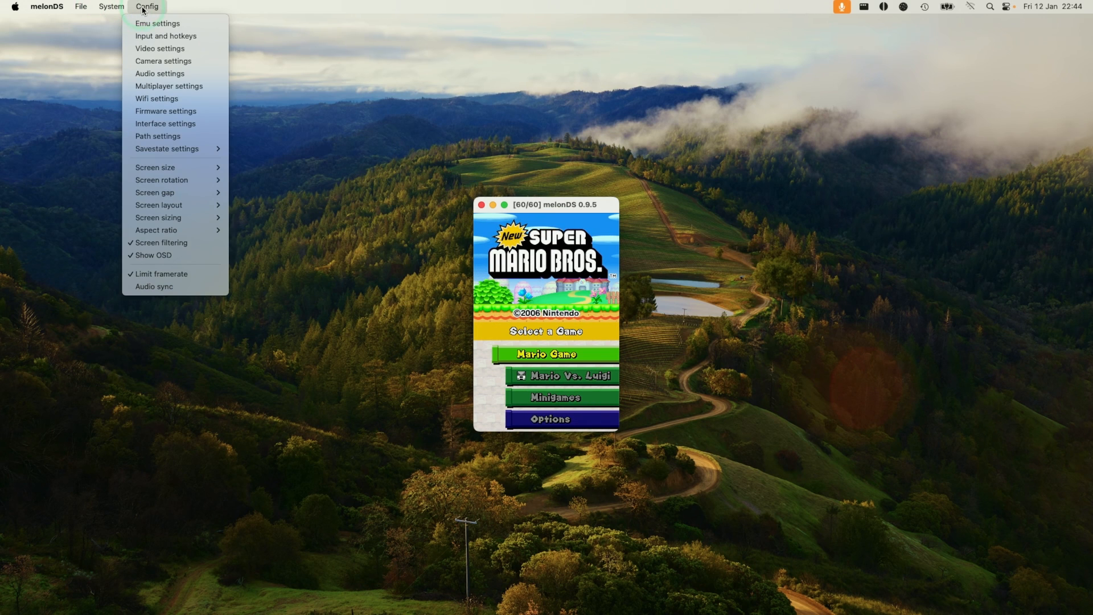
click(166, 36)
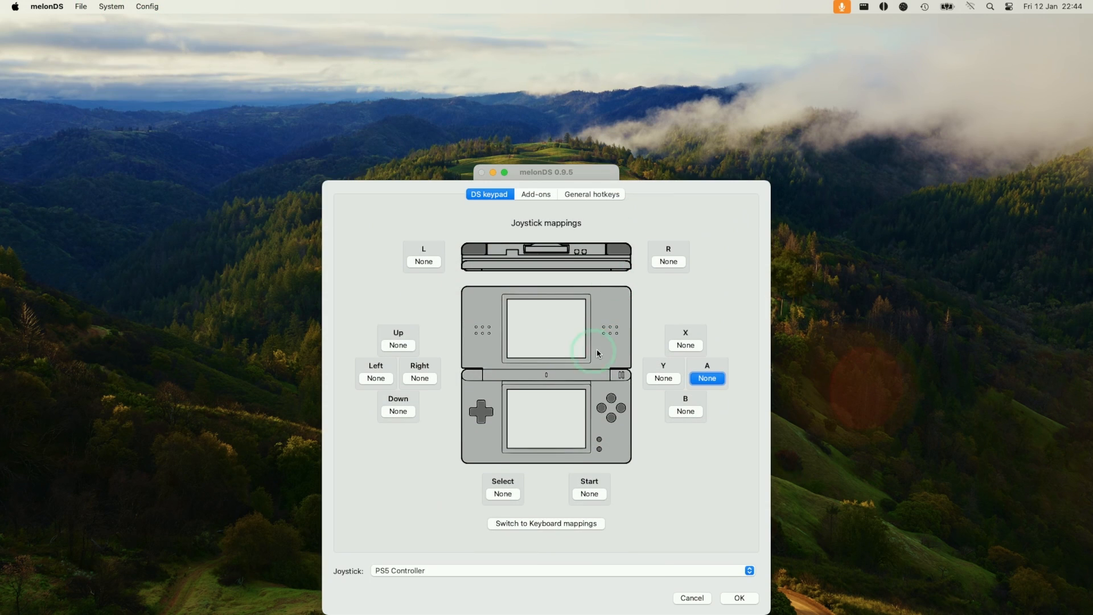
click(17, 7)
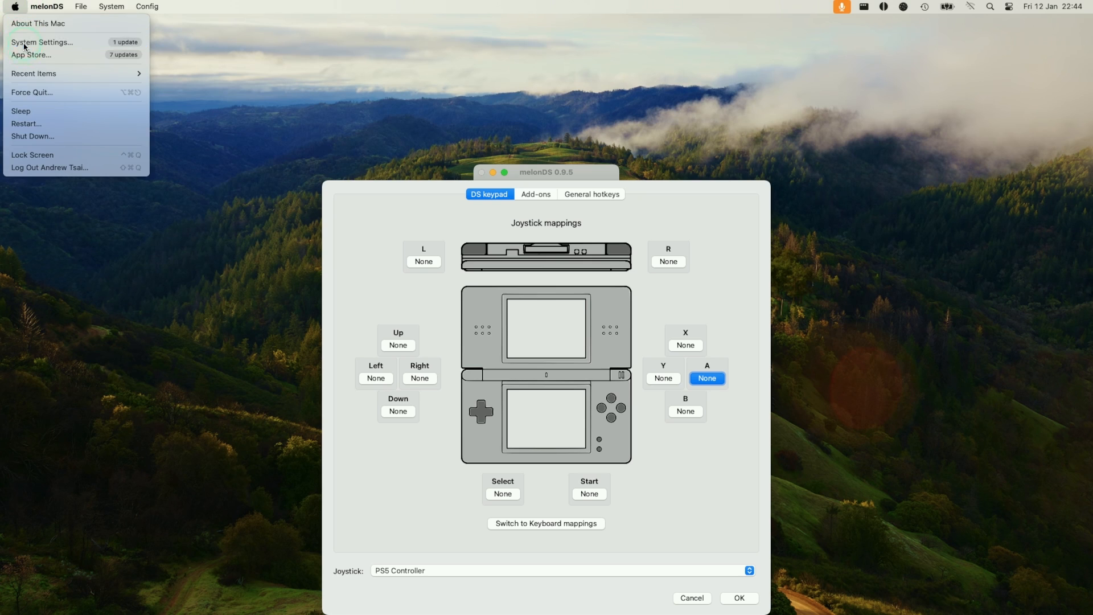
click(41, 41)
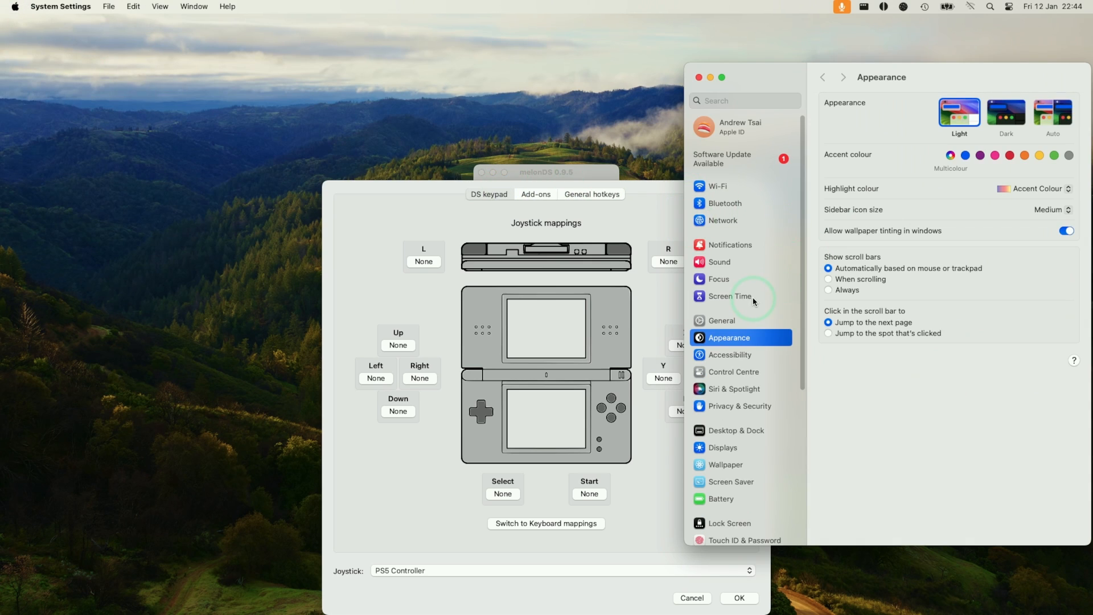
Connect the DualSense Wireless Controller in the Bluetooth pane
click(725, 203)
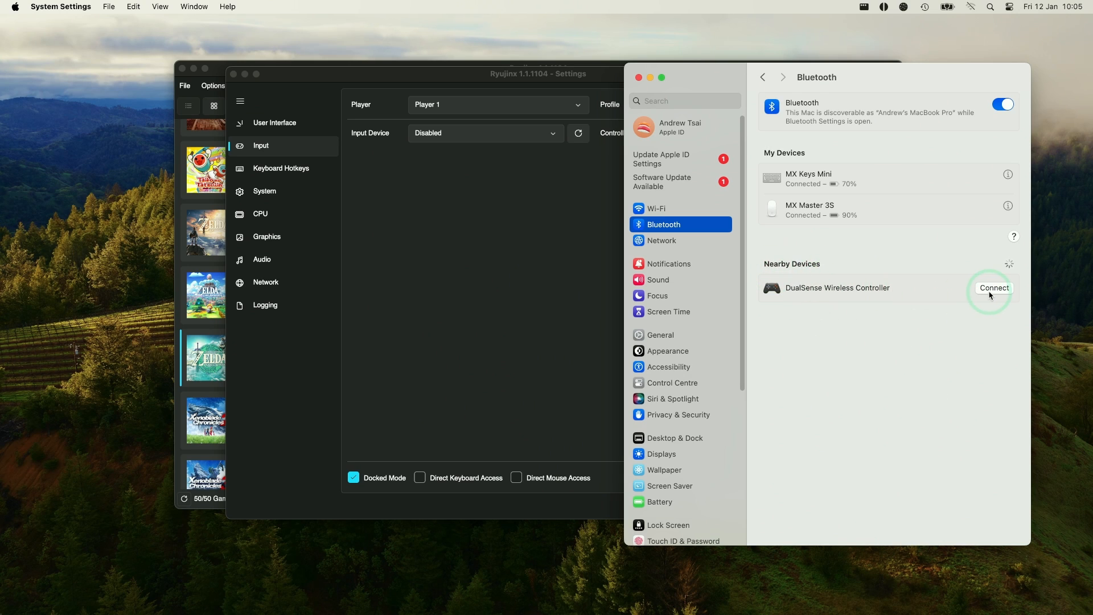
click(994, 288)
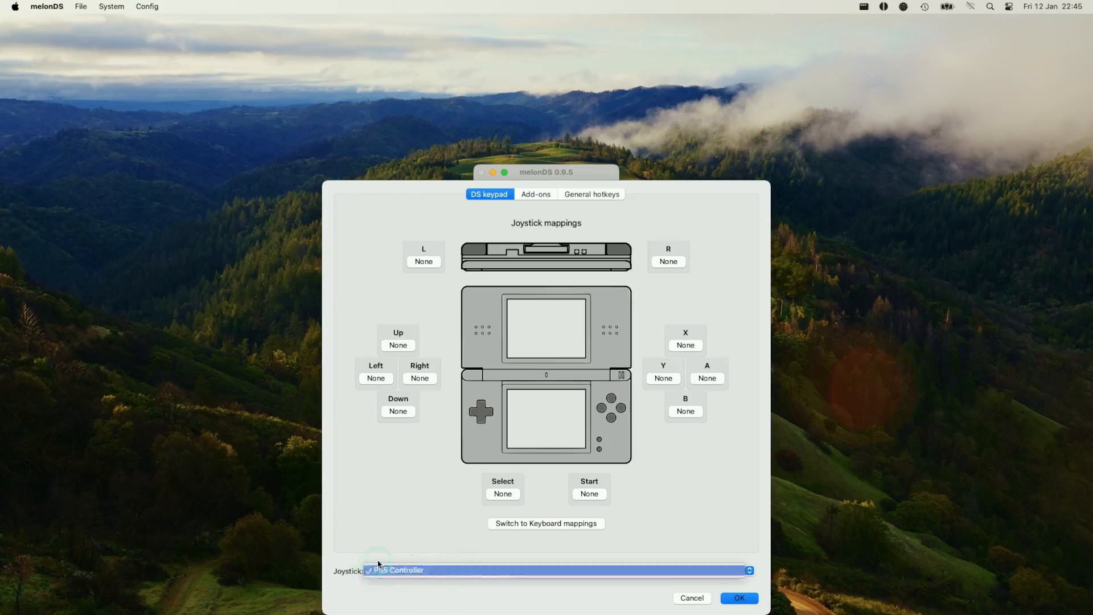
Map PS5 controller buttons to L, R and the d-pad directions, then save
click(423, 262)
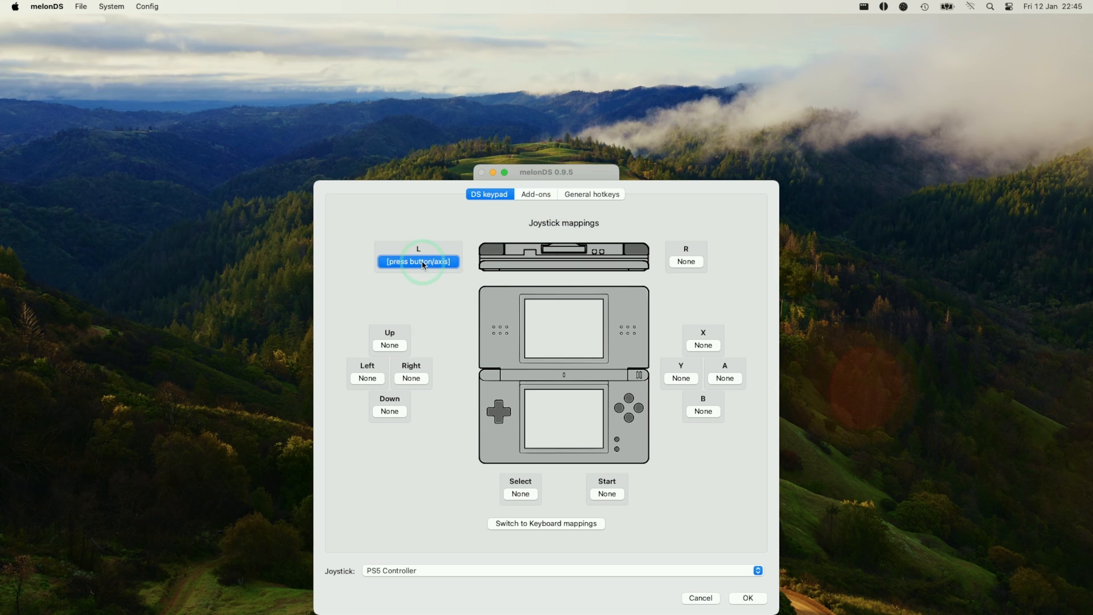
click(686, 261)
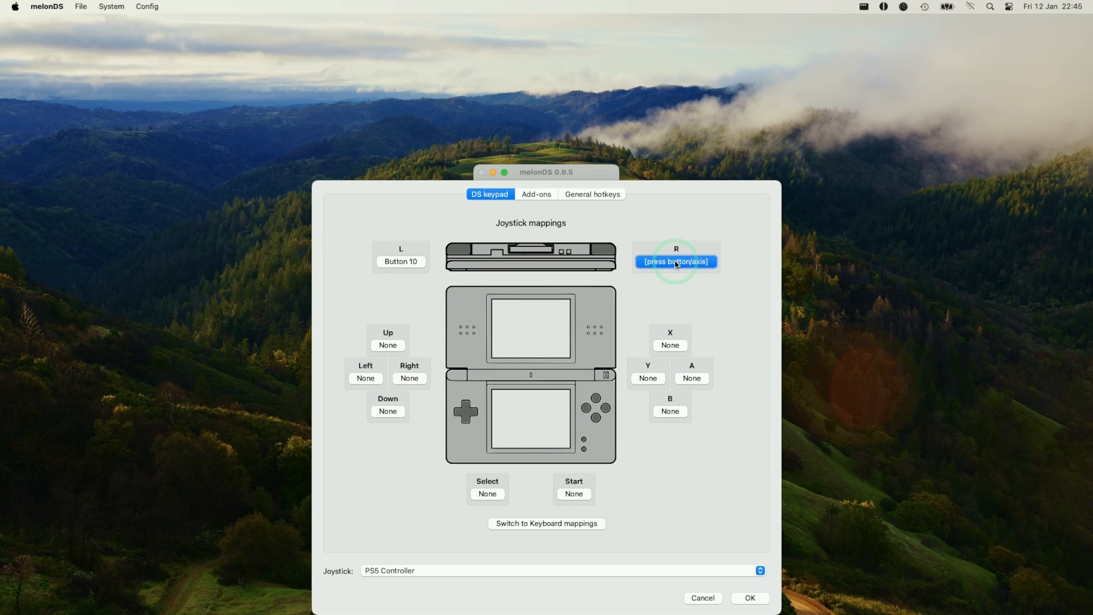
click(398, 345)
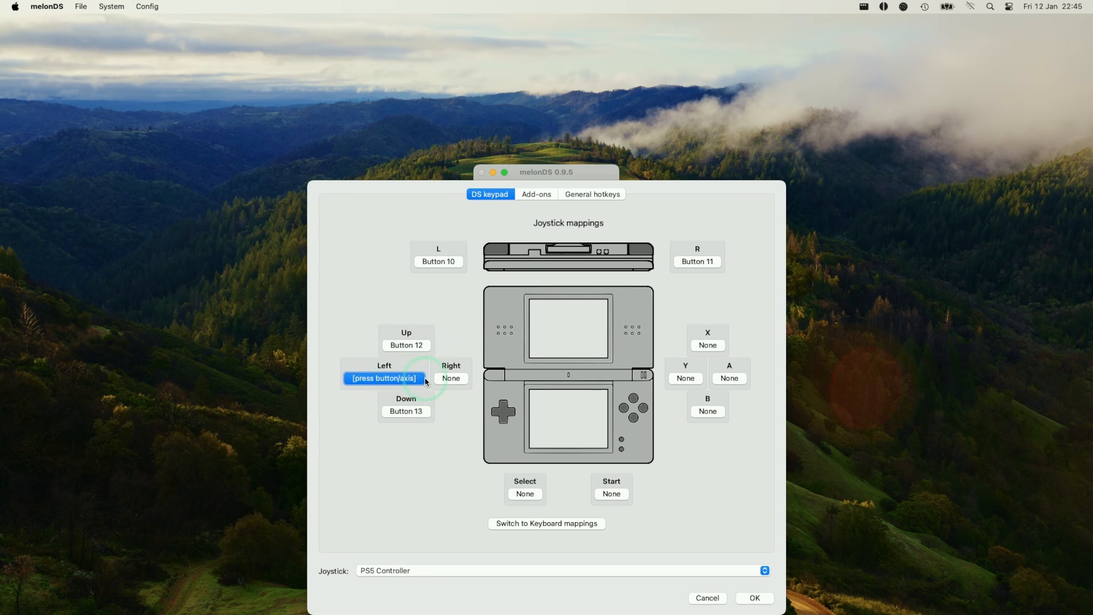
click(700, 345)
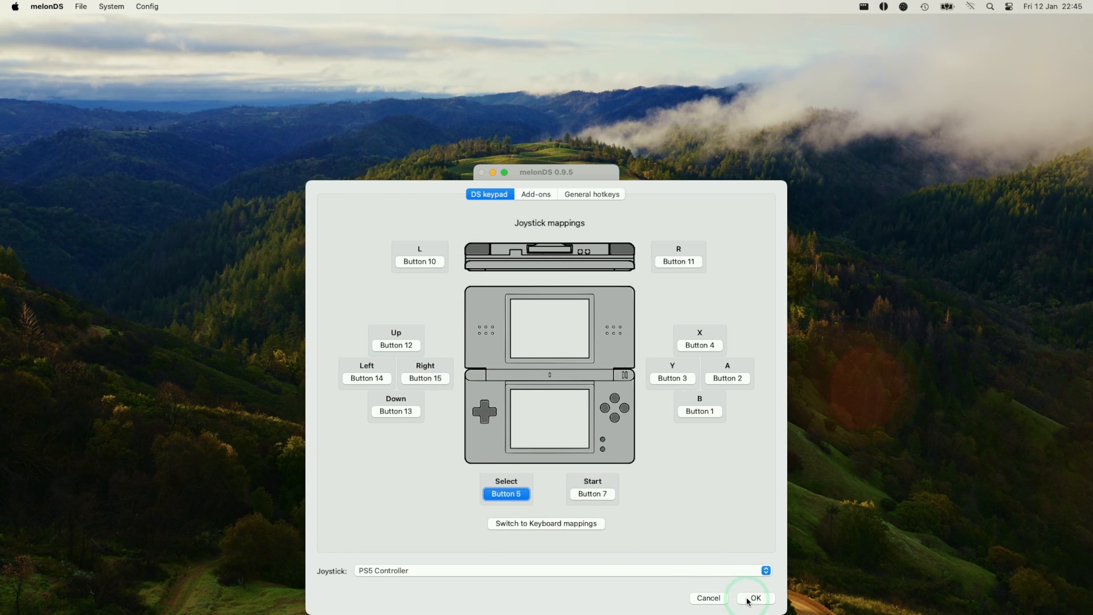
click(756, 597)
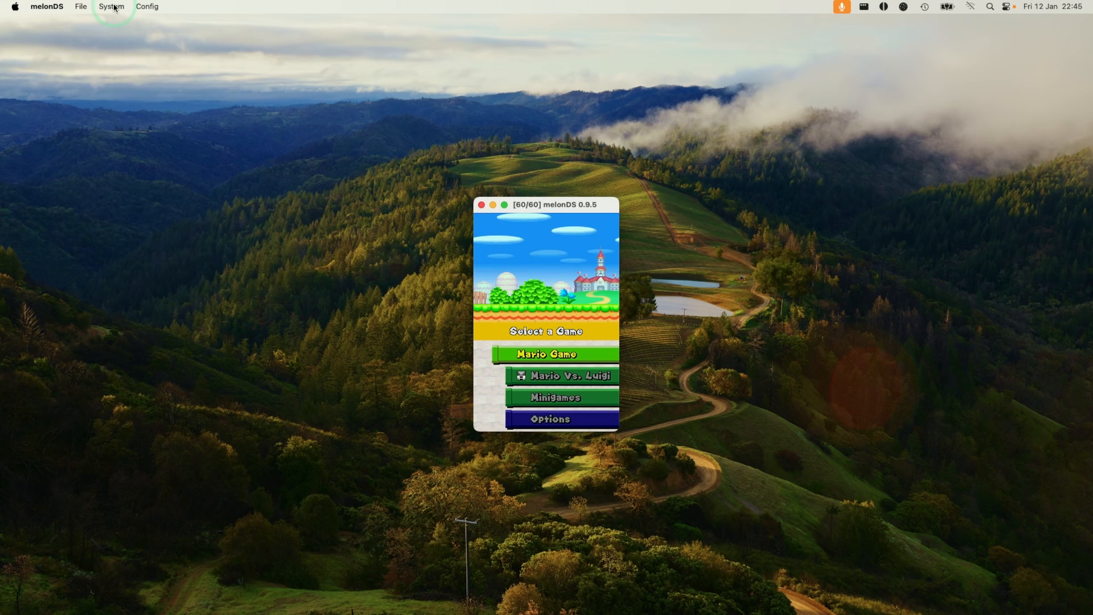
Set the Video settings to the OpenGL renderer at 8x native (2048x1536) internal resolution
click(147, 7)
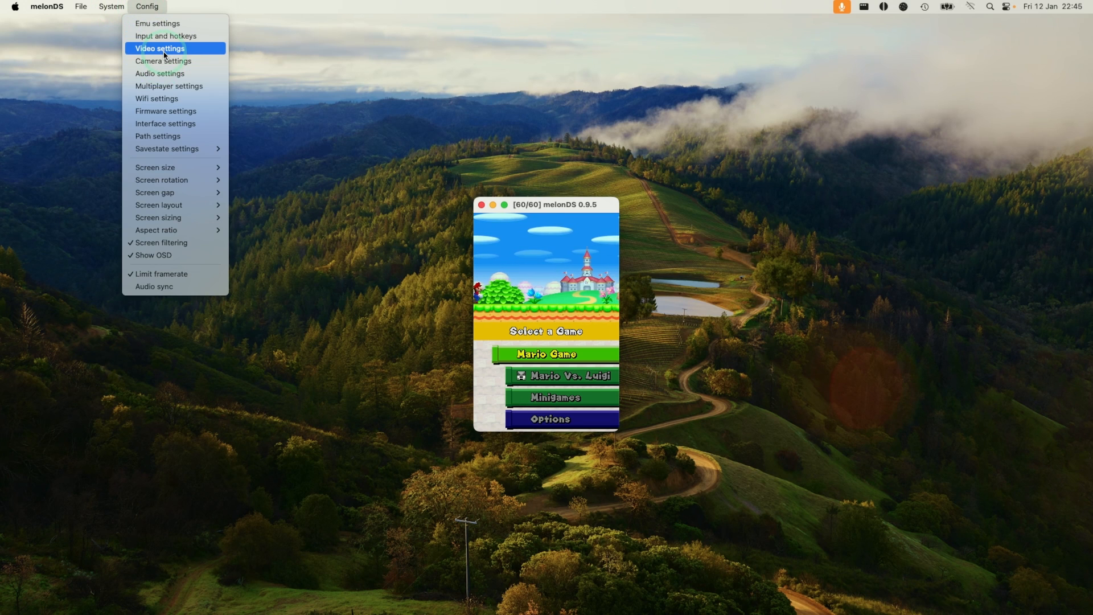
click(161, 48)
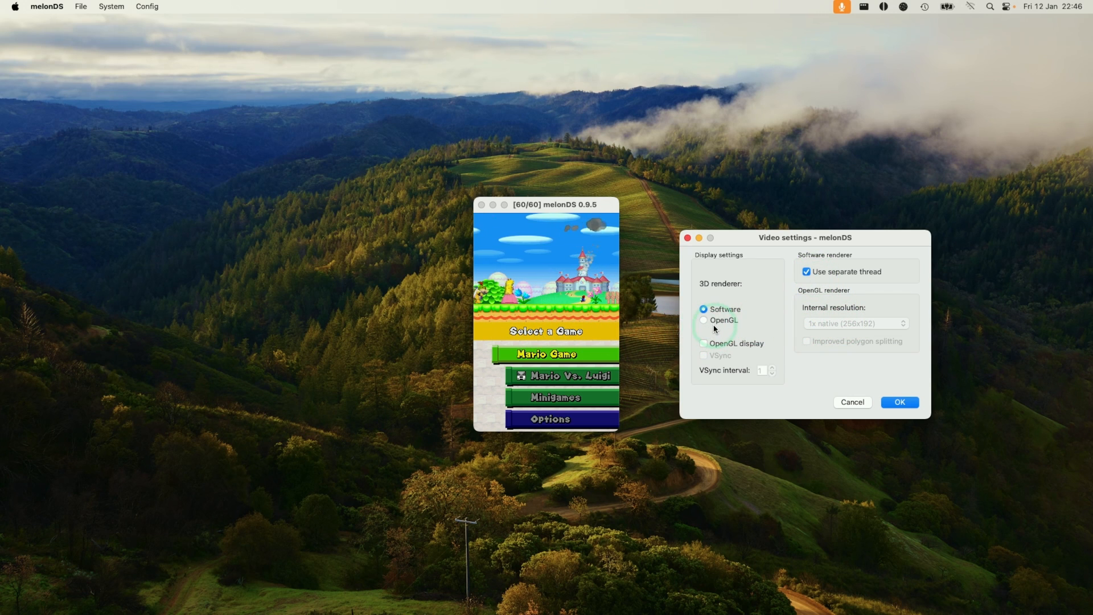
click(703, 320)
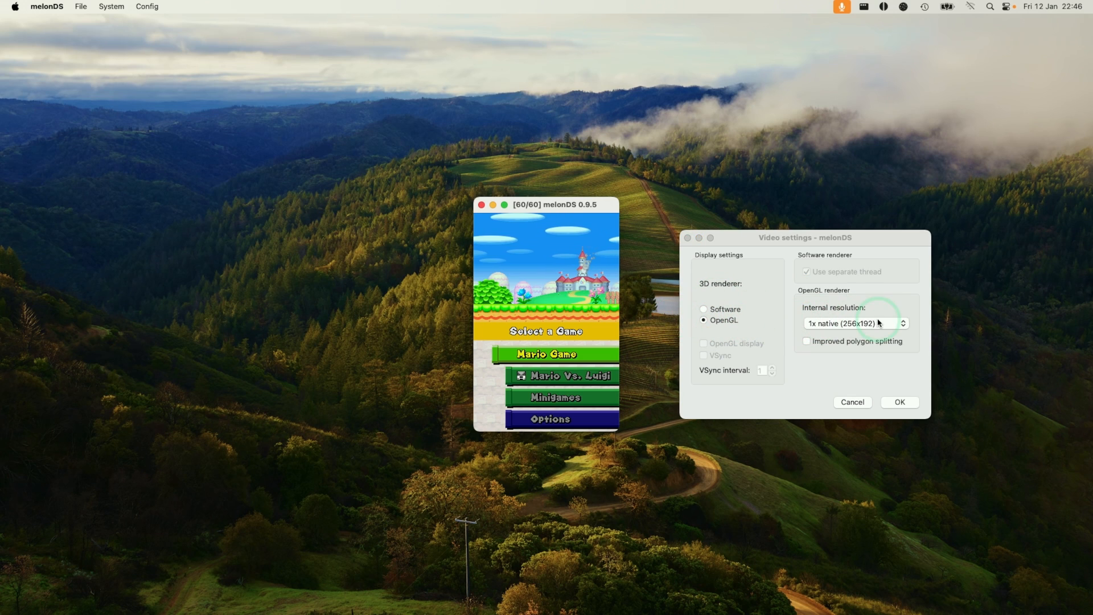
click(854, 323)
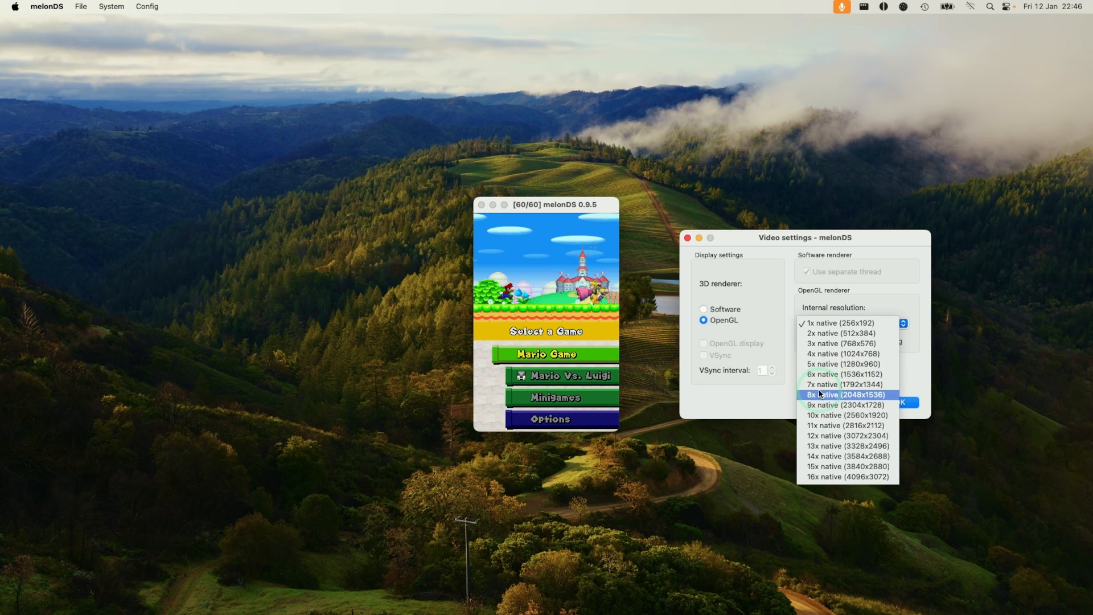
click(820, 394)
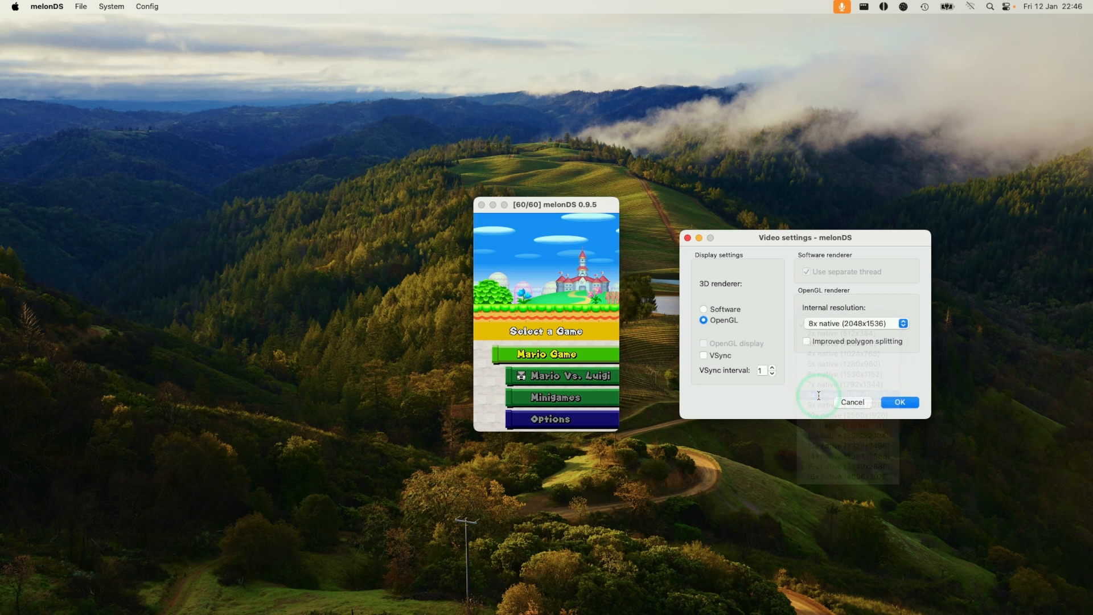
click(900, 401)
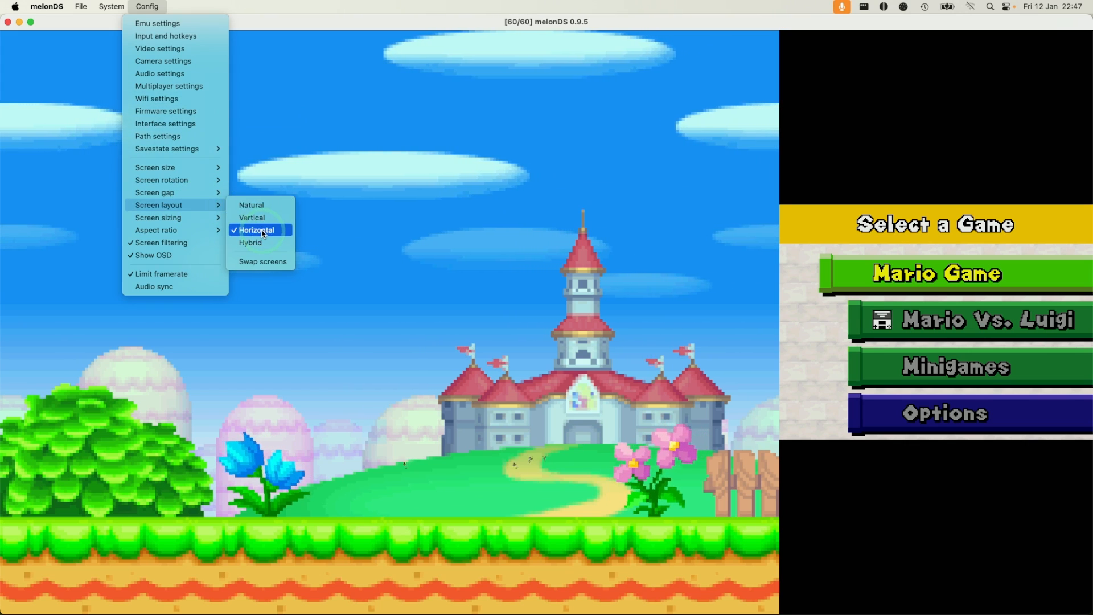
mouse_move(191, 218)
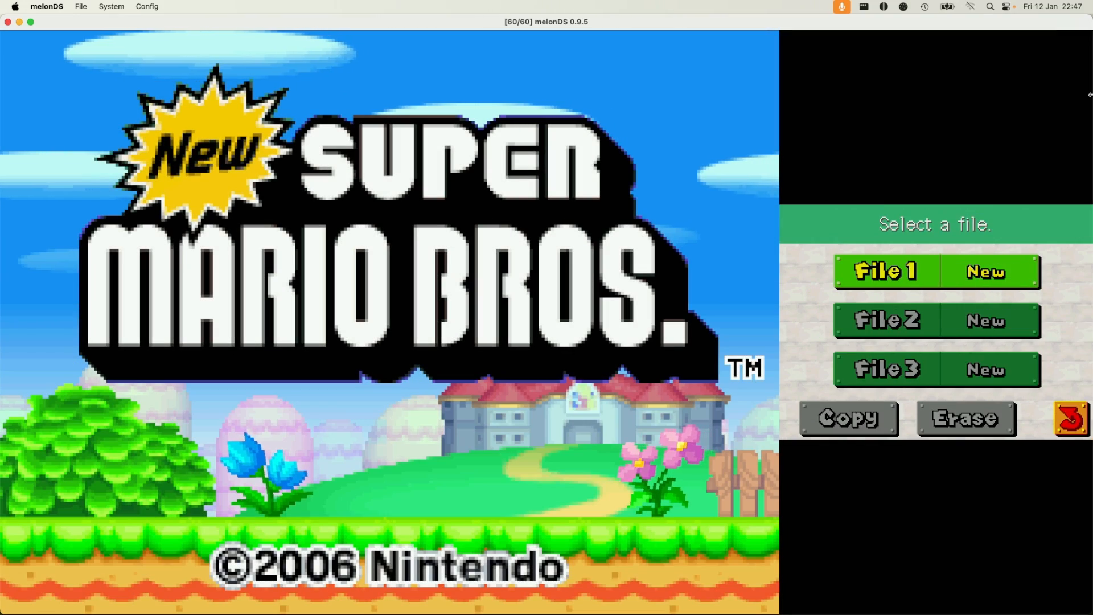
Start a new game on File 1 from the file select screen
click(892, 271)
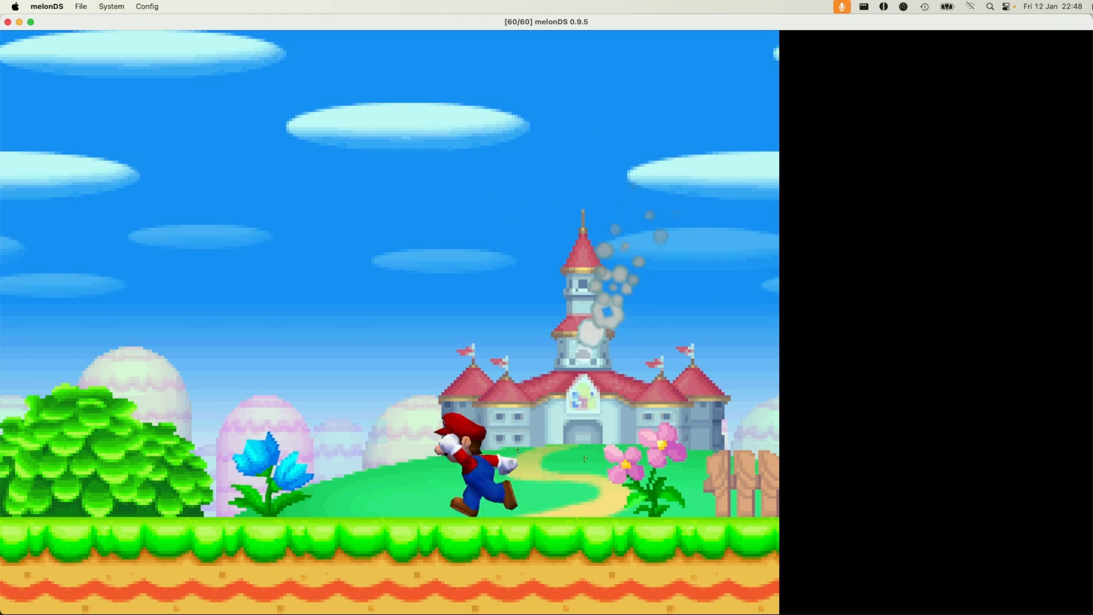